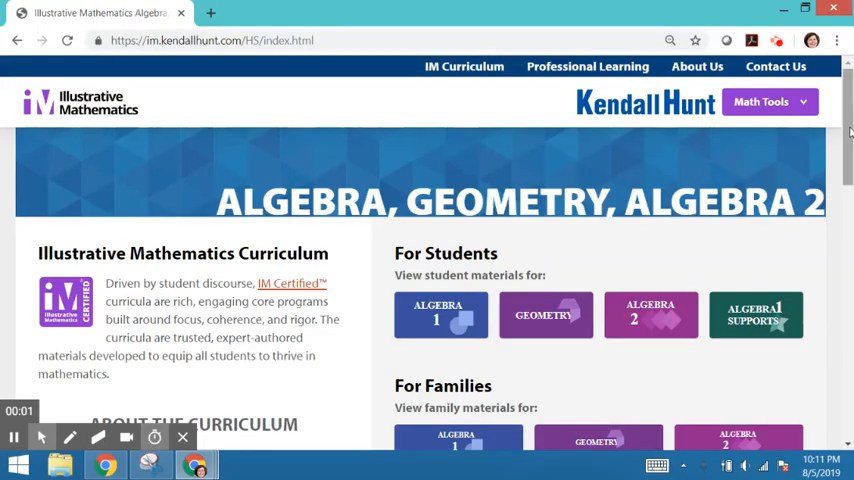
pyautogui.moveTo(786, 169)
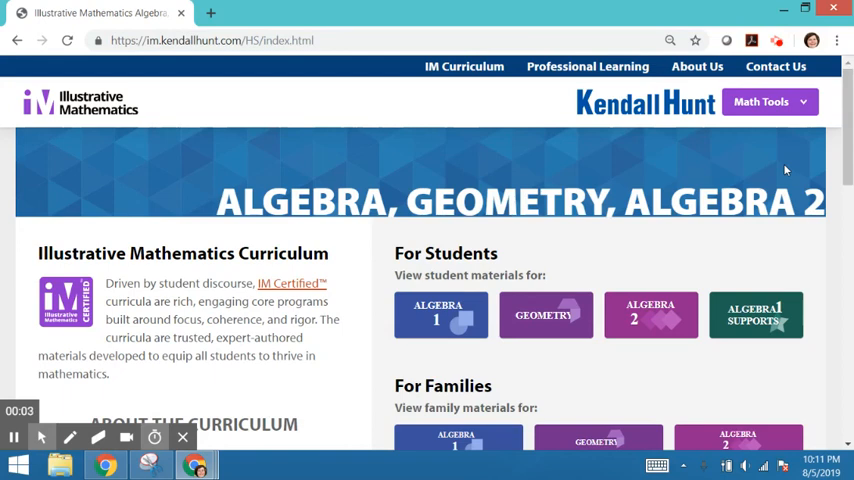
pyautogui.moveTo(741, 161)
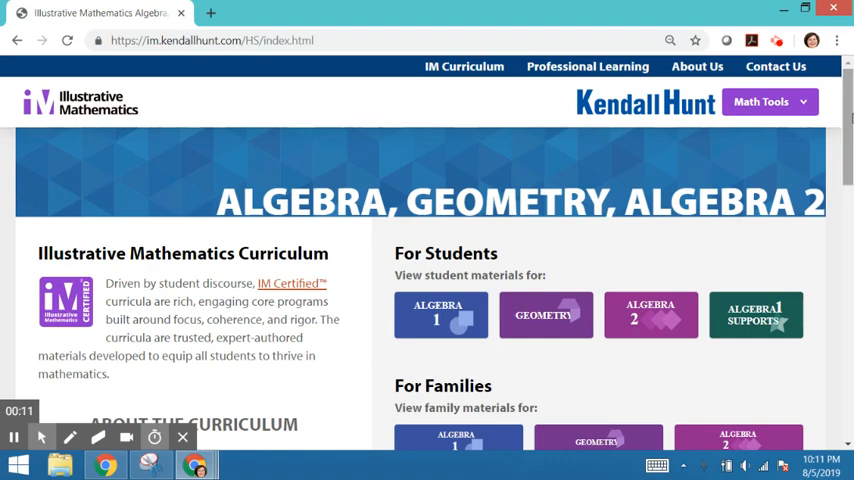
# Scroll the high school curriculum page down to the For Educators teacher materials tiles.
pyautogui.scroll(-3)
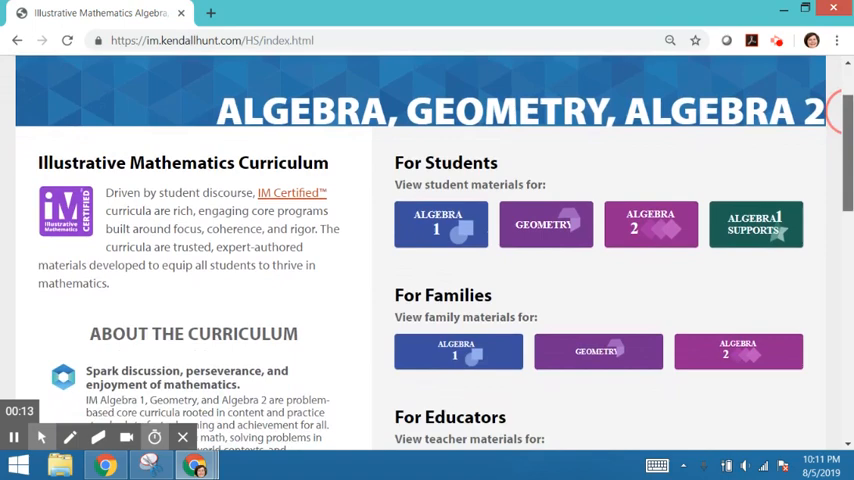
pyautogui.scroll(-3)
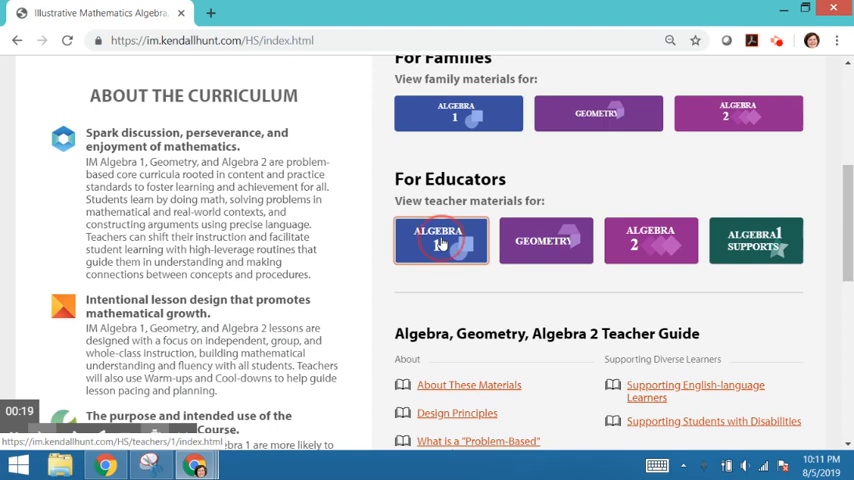
# Open the Algebra 1 teacher materials and its Course Guide Narrative section.
pyautogui.click(440, 240)
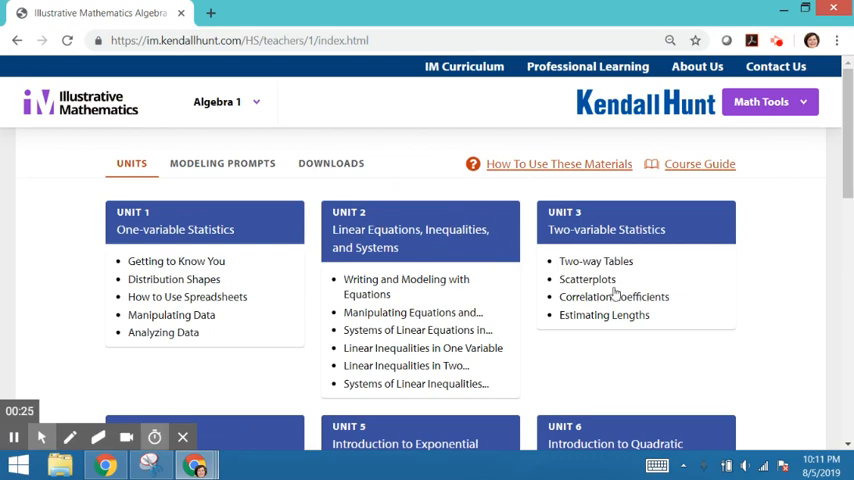
pyautogui.moveTo(699, 164)
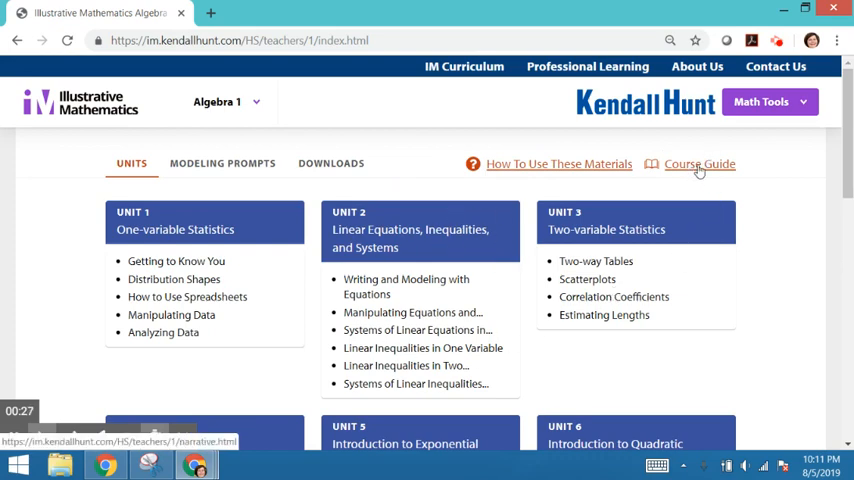
pyautogui.click(699, 164)
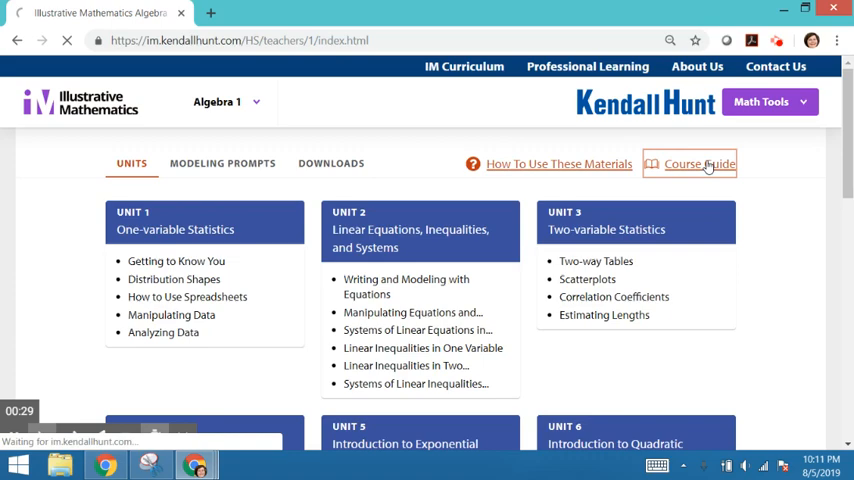
pyautogui.click(699, 164)
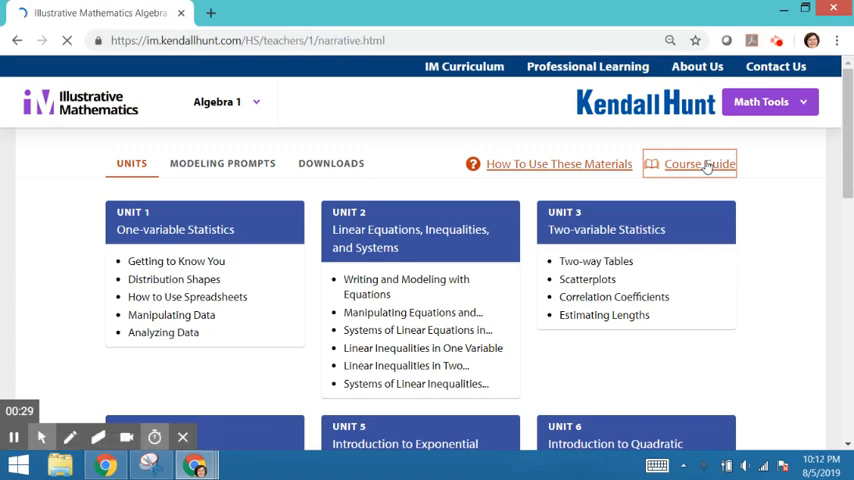
pyautogui.click(698, 164)
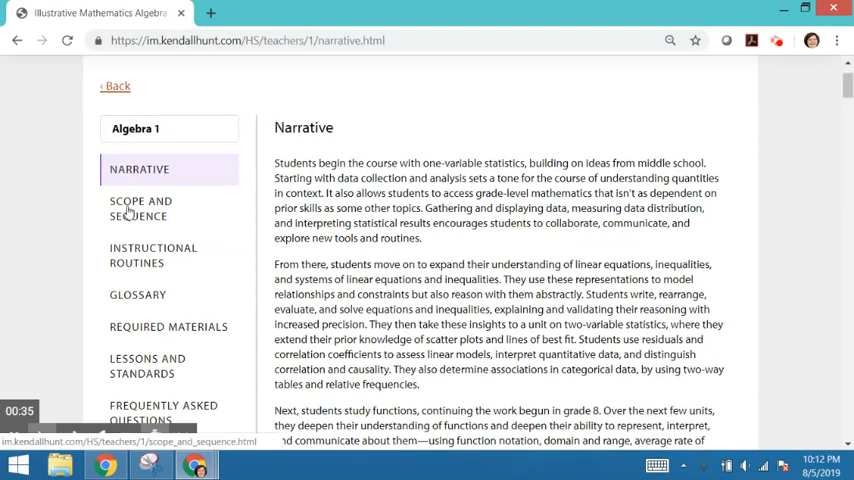
# Open SCOPE AND SEQUENCE from the Algebra 1 course guide sidebar.
pyautogui.click(140, 208)
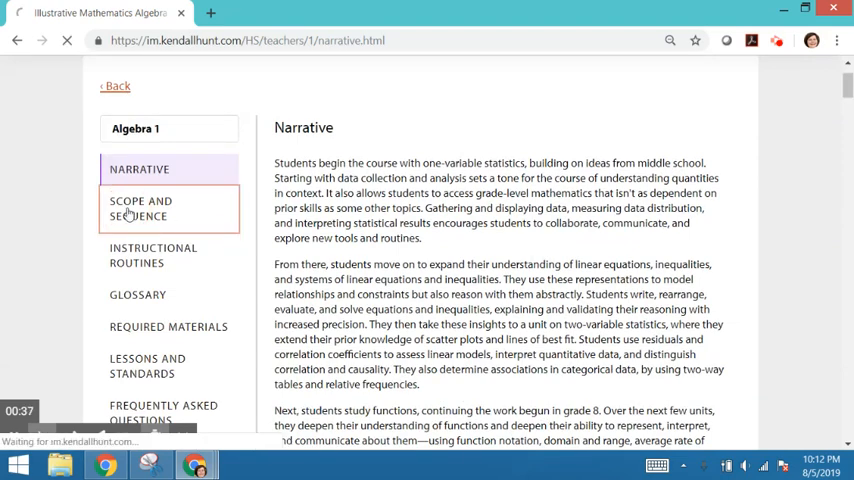
pyautogui.click(140, 208)
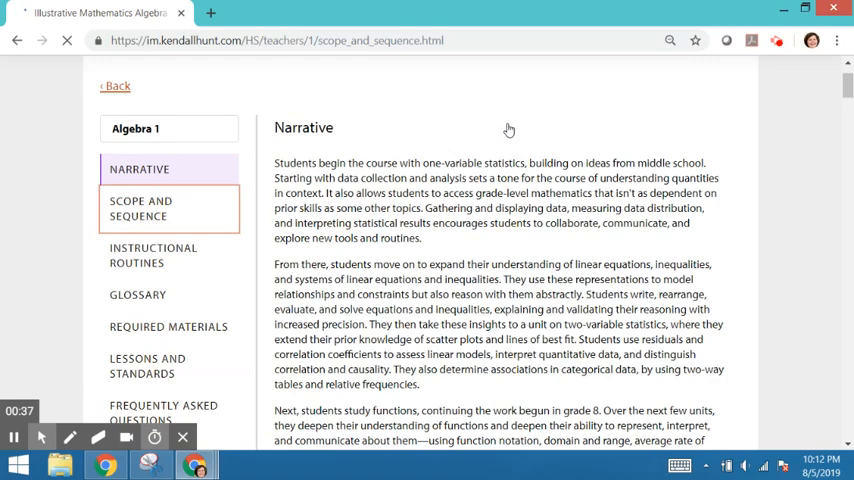
pyautogui.click(141, 208)
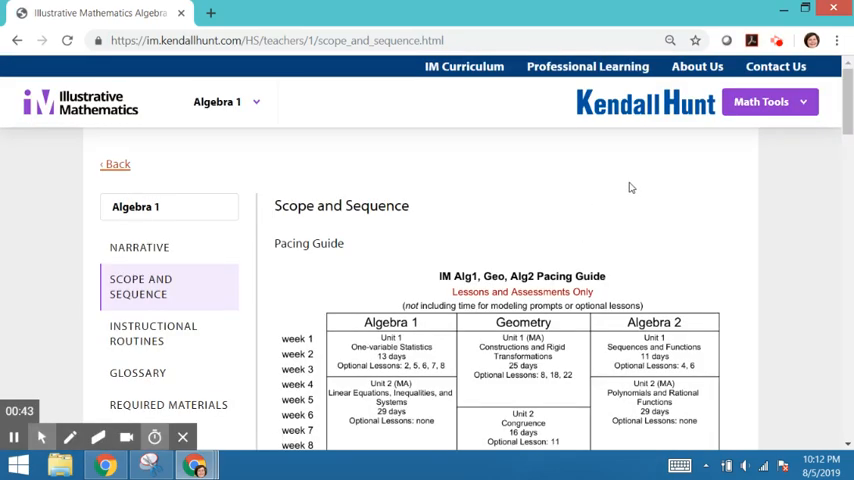
pyautogui.scroll(-3)
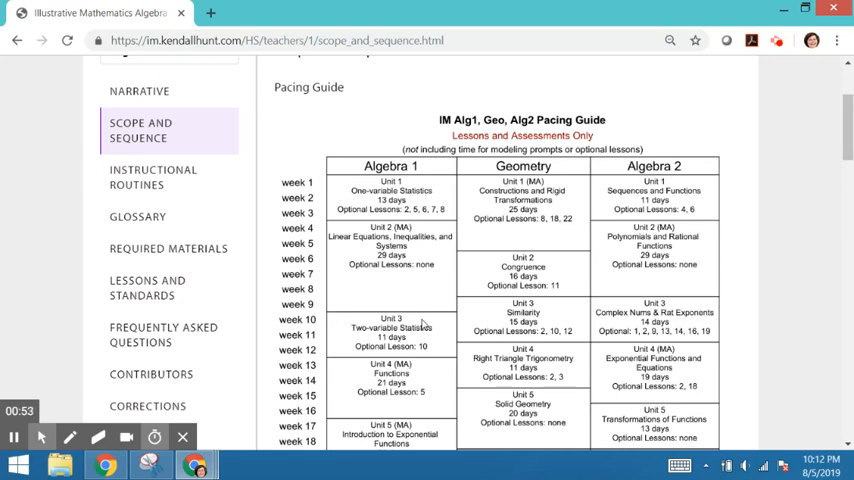
# Review the Algebra 1, Geometry and Algebra 2 pacing guide table through week 32.
pyautogui.scroll(-3)
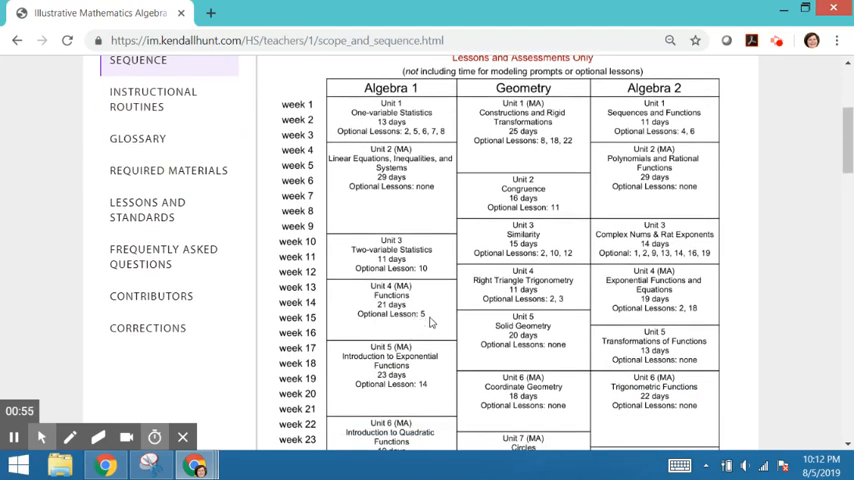
pyautogui.scroll(-3)
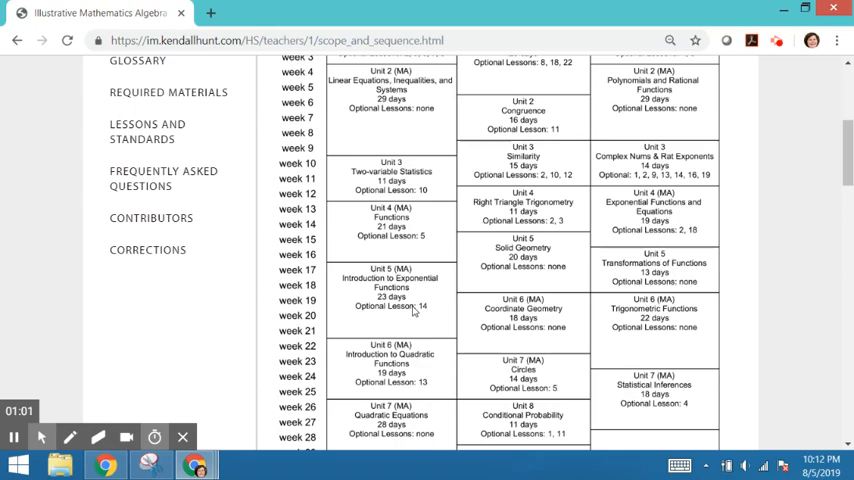
pyautogui.moveTo(432, 276)
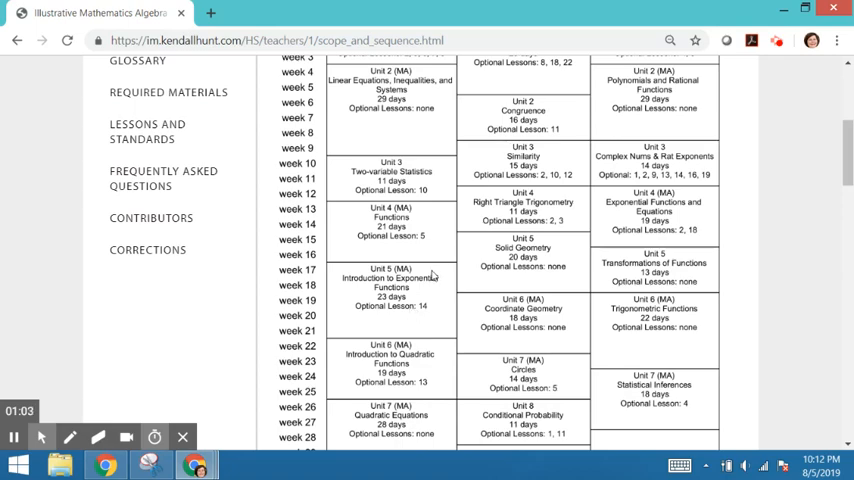
pyautogui.scroll(3)
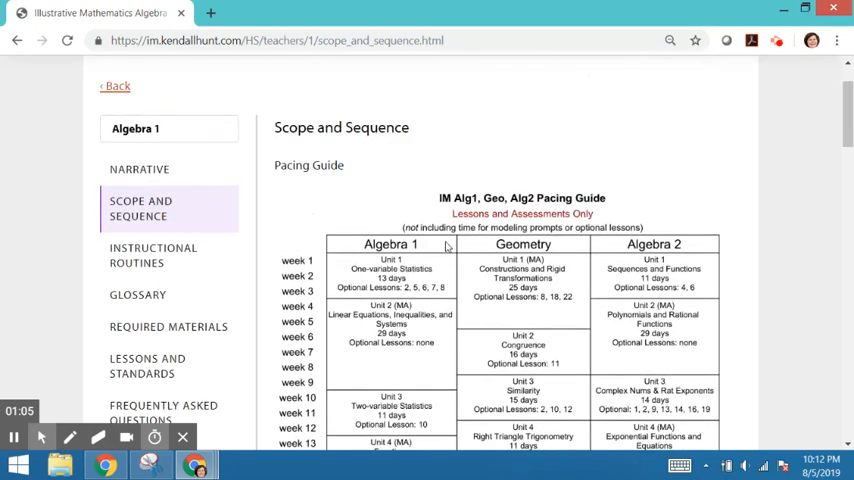
pyautogui.scroll(-3)
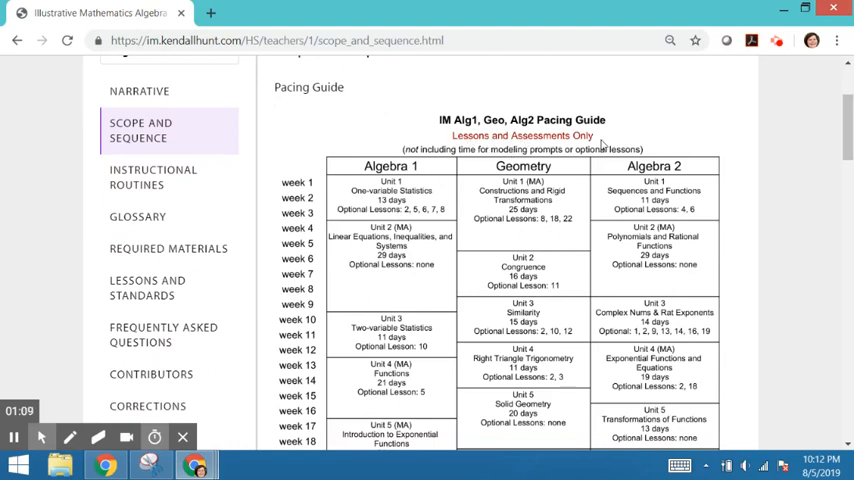
pyautogui.moveTo(457, 132)
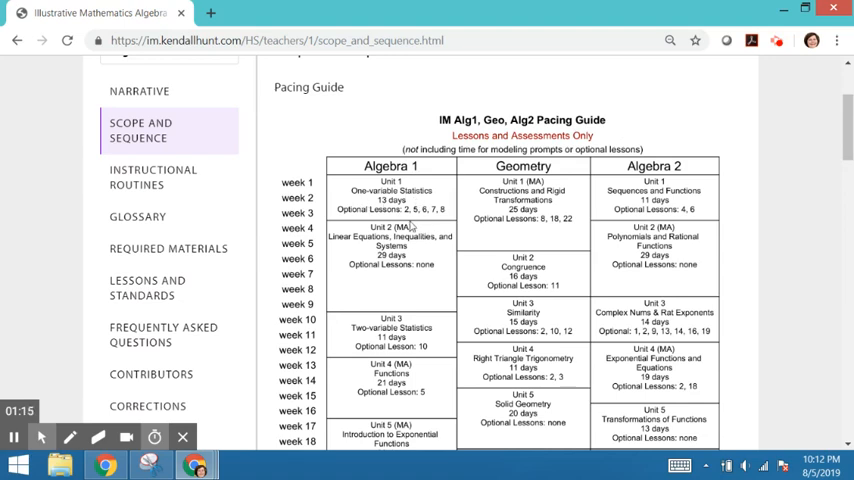
pyautogui.scroll(-3)
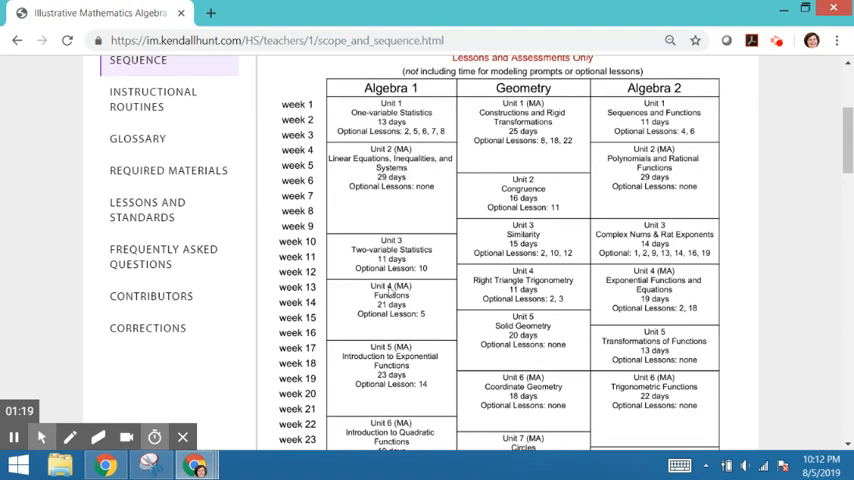
pyautogui.scroll(-3)
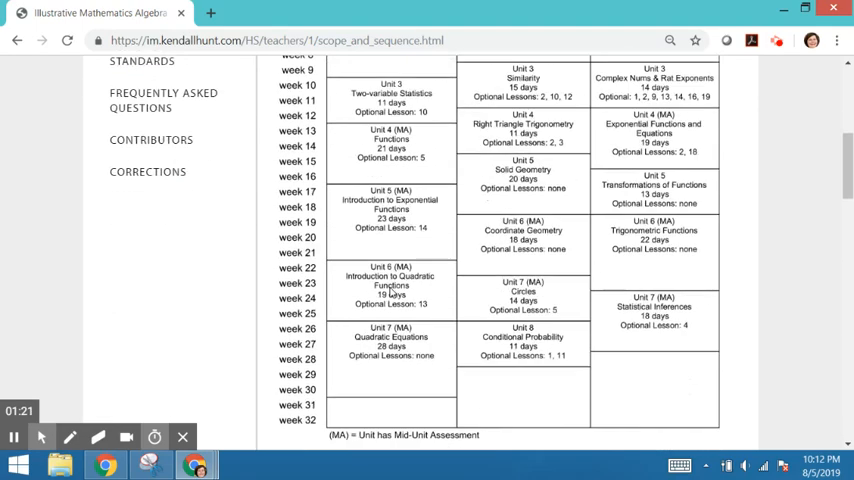
# Scroll past the pacing guide to the course day totals and Unit Dependency Chart.
pyautogui.scroll(-3)
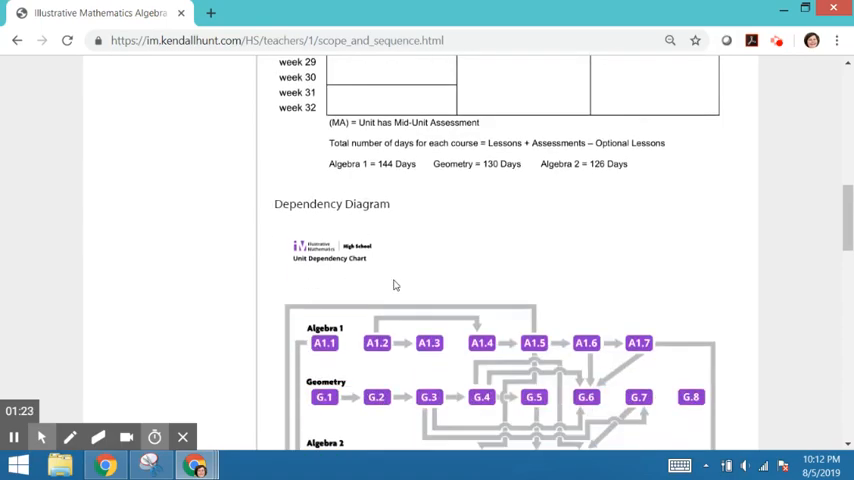
pyautogui.scroll(3)
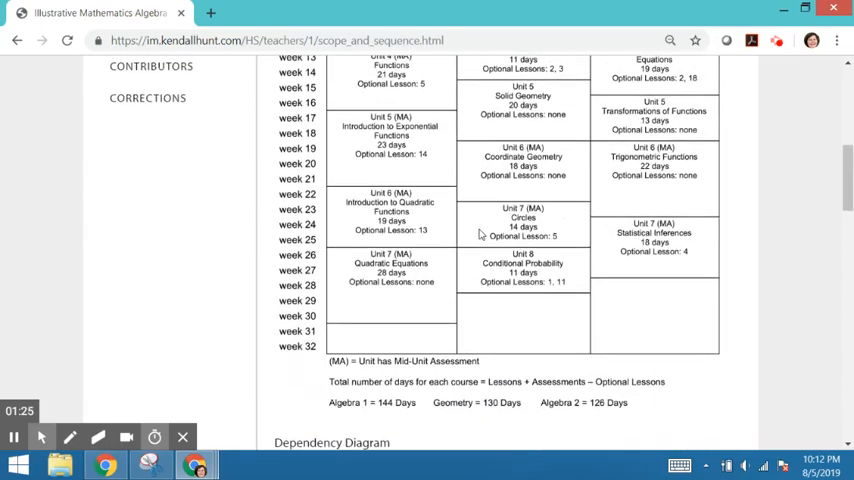
pyautogui.scroll(3)
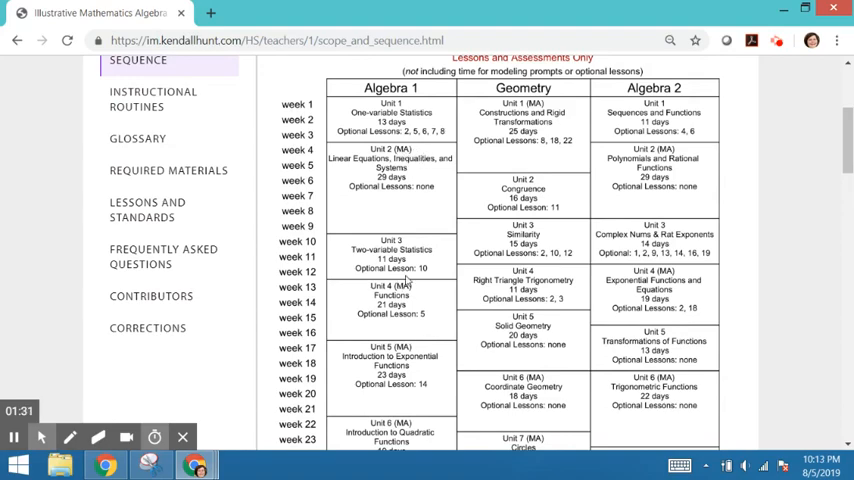
pyautogui.scroll(-3)
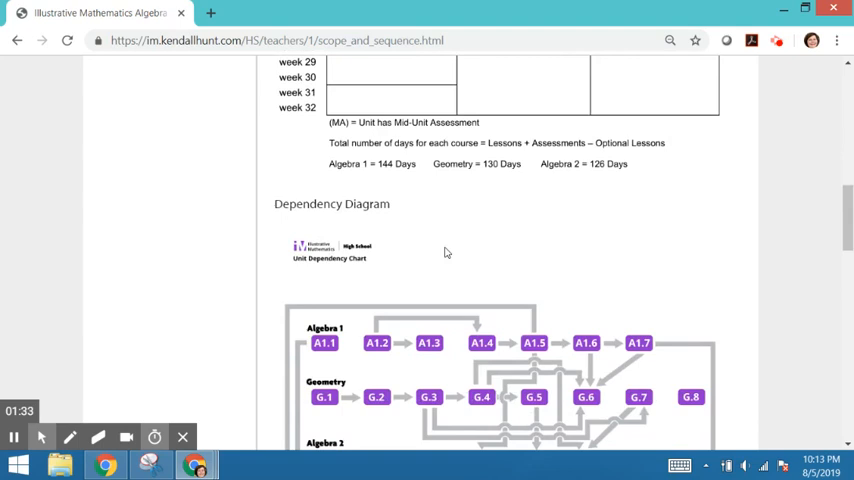
pyautogui.moveTo(480, 181)
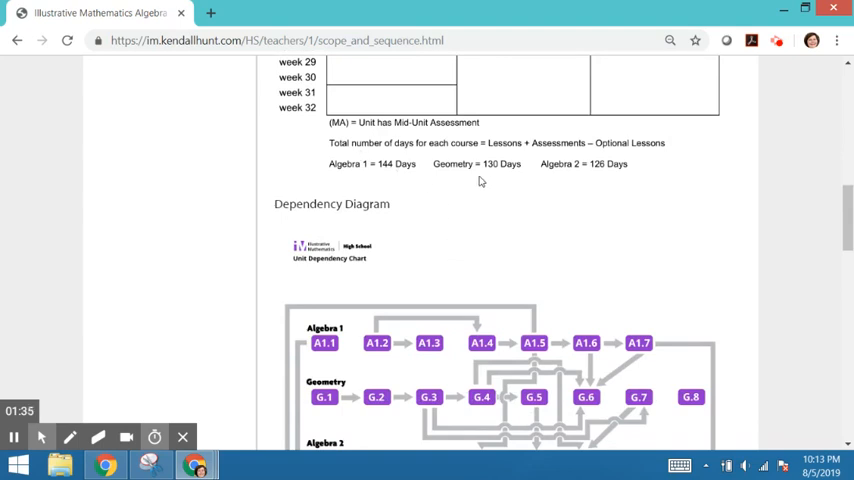
pyautogui.moveTo(632, 180)
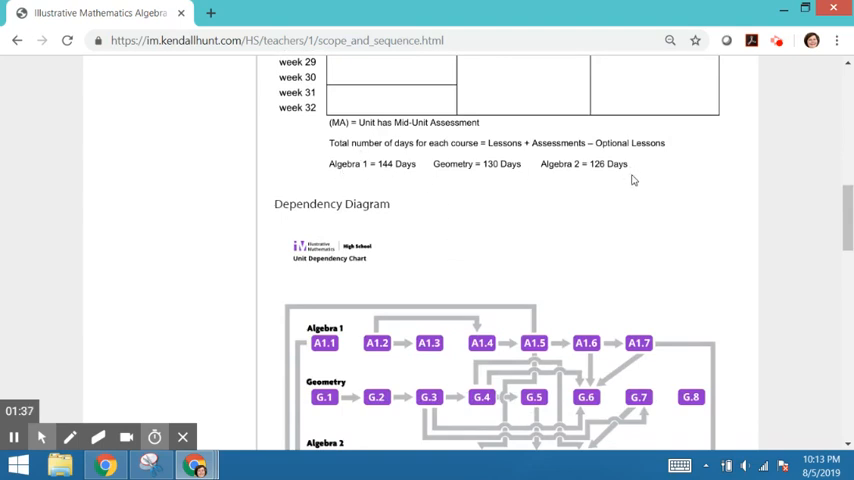
pyautogui.moveTo(503, 156)
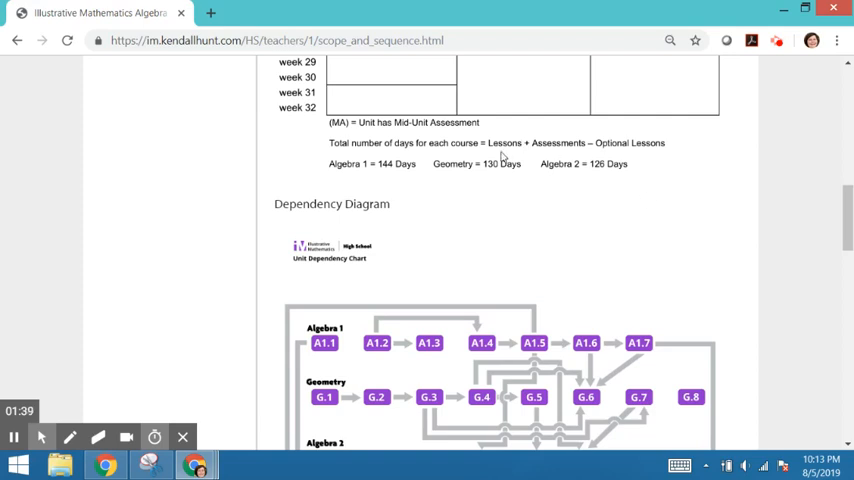
pyautogui.moveTo(538, 121)
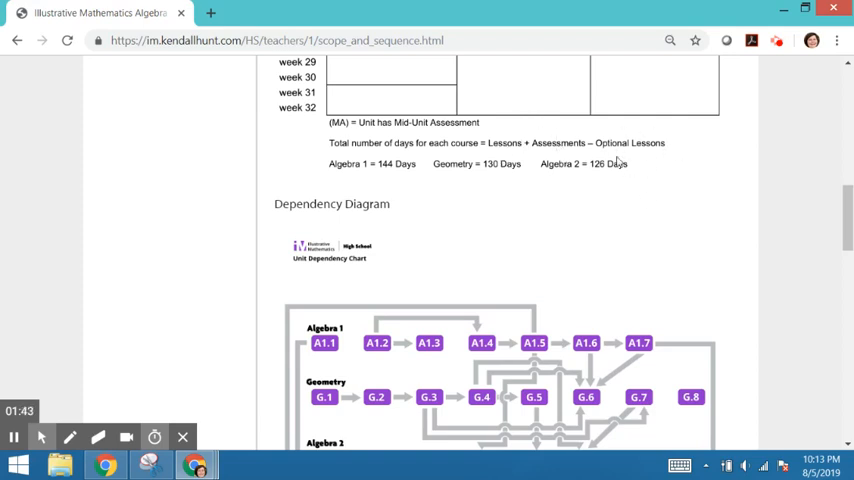
pyautogui.moveTo(670, 142)
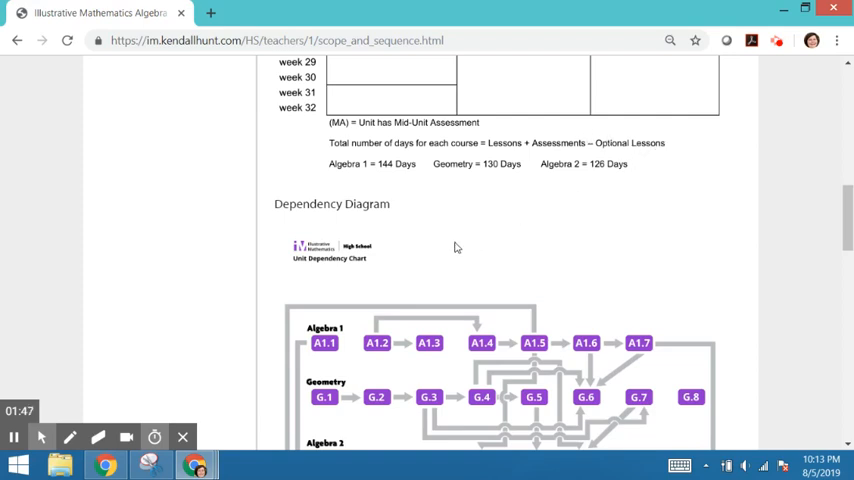
pyautogui.moveTo(463, 240)
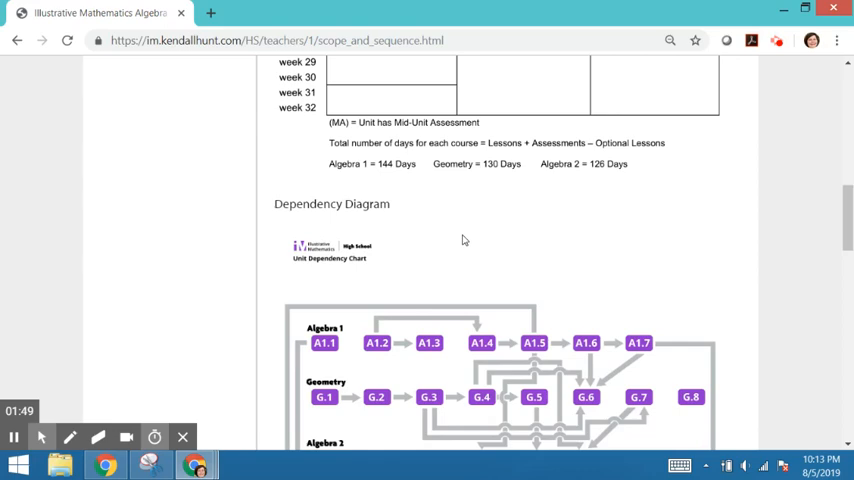
pyautogui.scroll(-3)
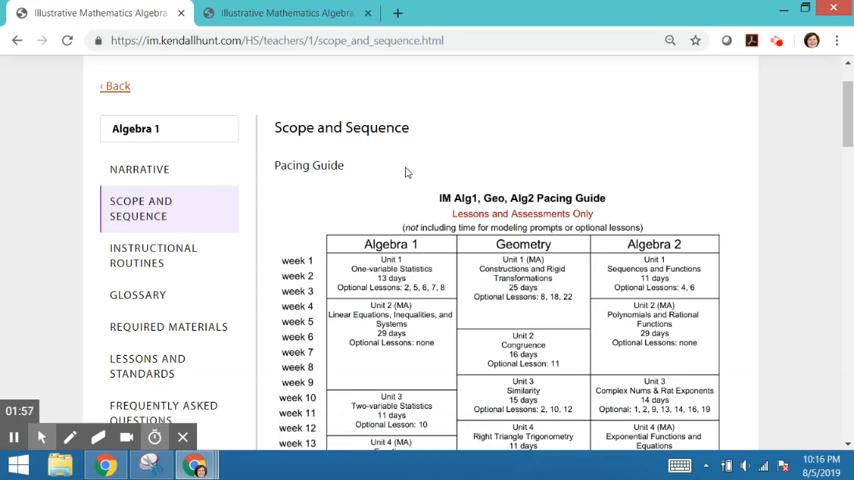
pyautogui.moveTo(320, 78)
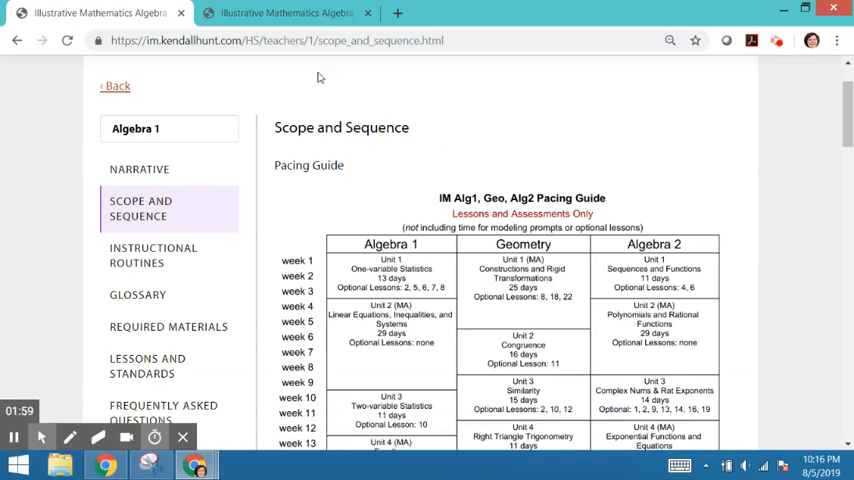
pyautogui.moveTo(313, 13)
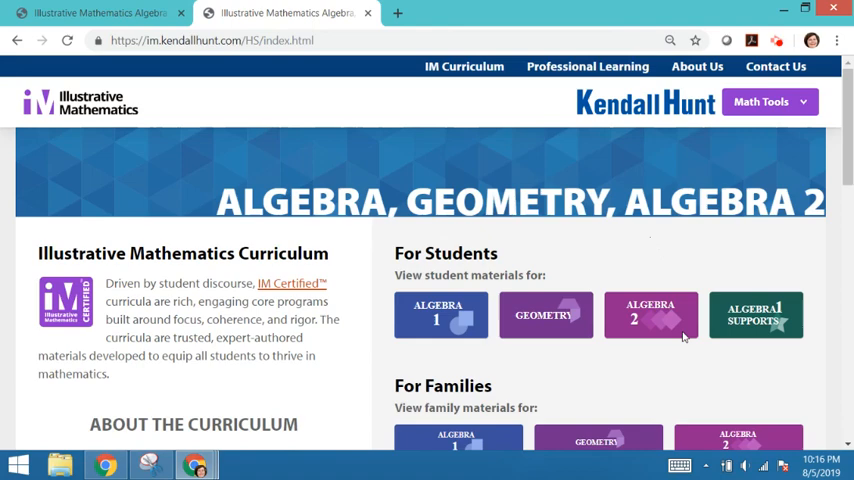
# Scroll the high school homepage in the second tab to For Educators and the Teacher Guide.
pyautogui.scroll(-3)
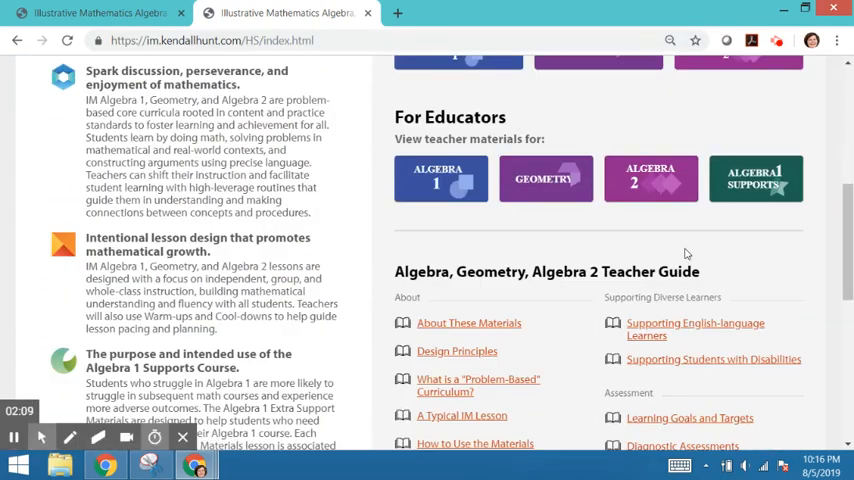
pyautogui.moveTo(589, 227)
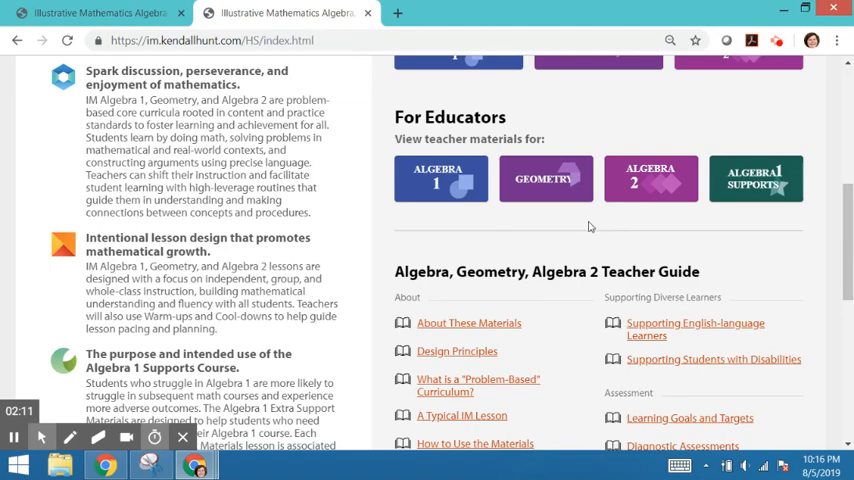
# Open the 'A Typical IM Lesson' Teacher Guide page, then return to Scope and Sequence.
pyautogui.scroll(-3)
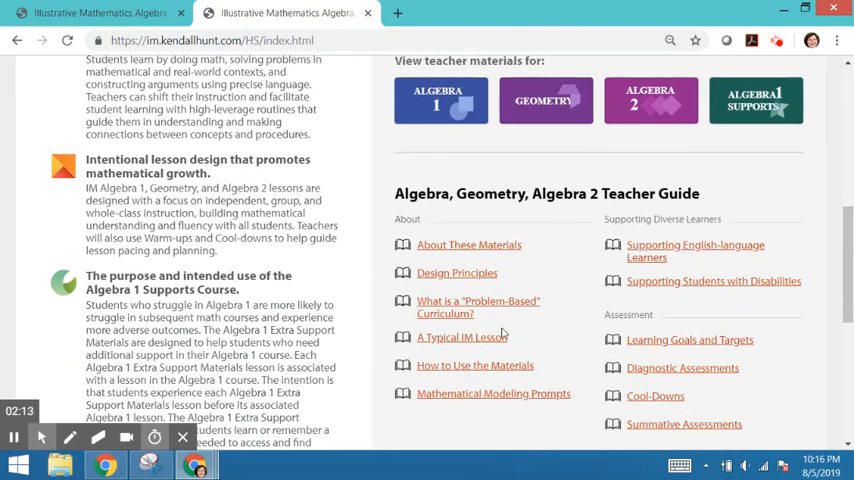
pyautogui.click(461, 337)
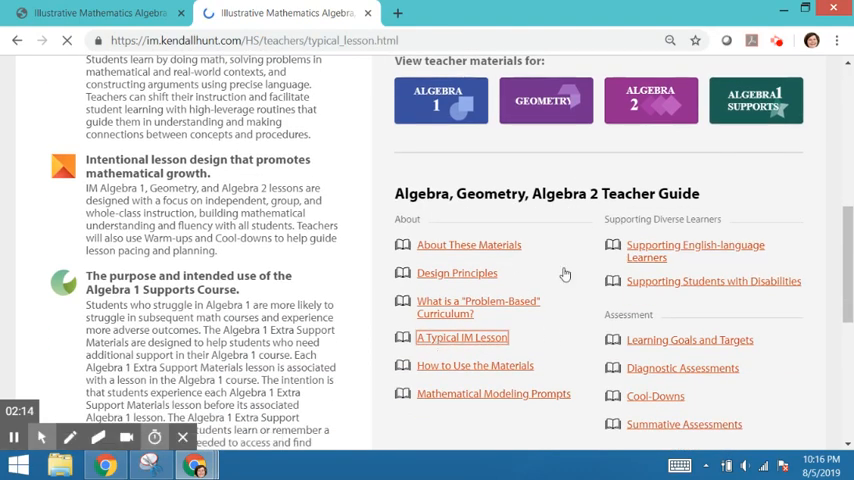
pyautogui.click(462, 337)
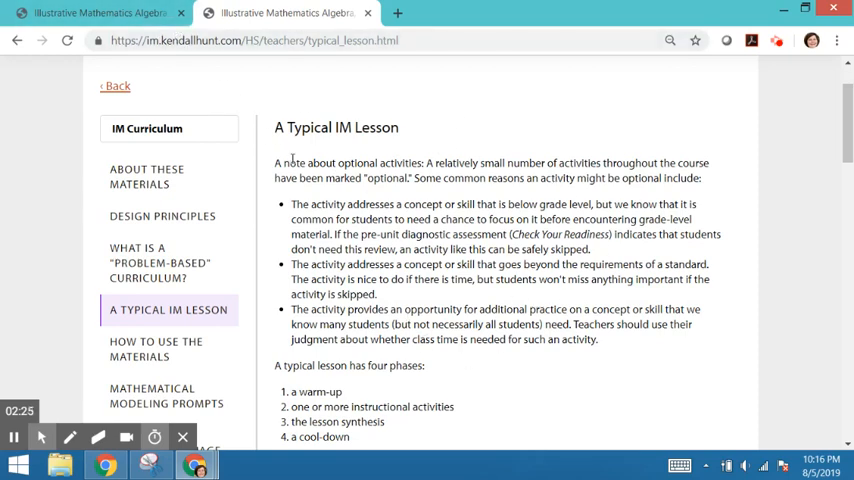
pyautogui.scroll(3)
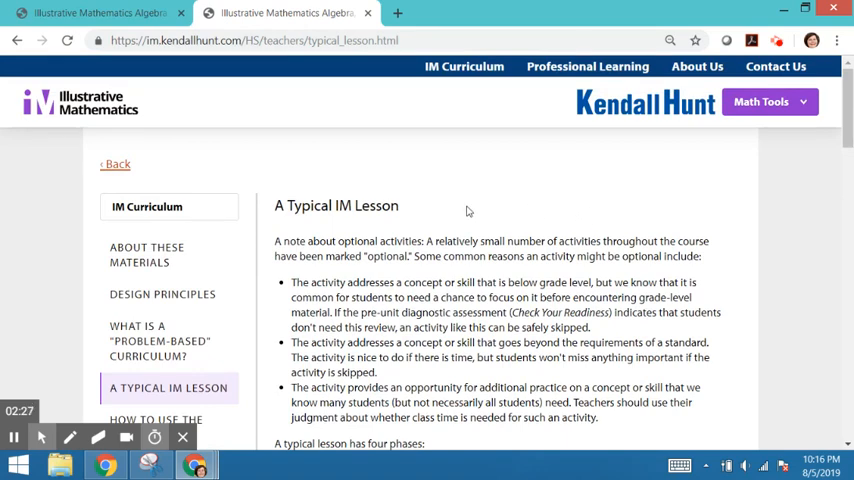
pyautogui.moveTo(404, 211)
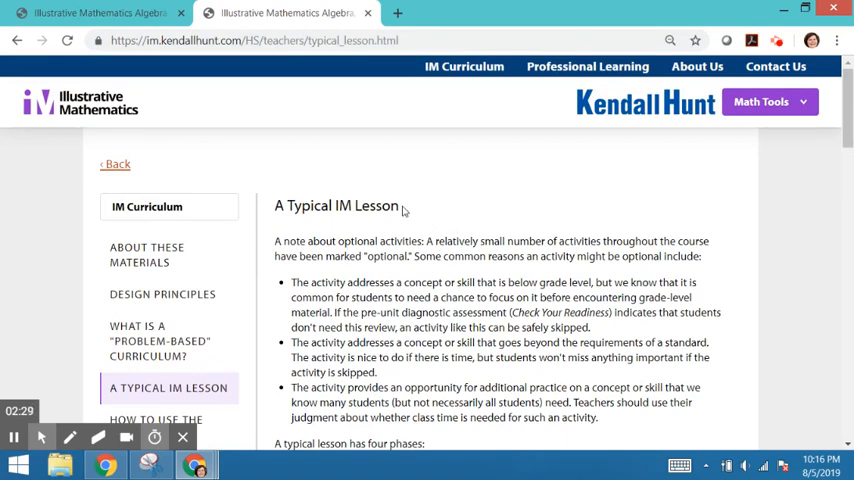
pyautogui.click(160, 206)
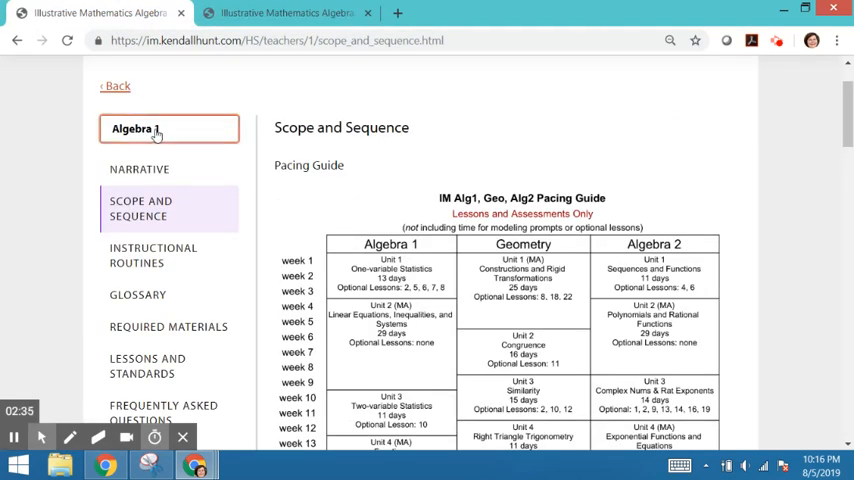
# In the first tab, scroll the Algebra 1 pacing guide to the day totals and Dependency Diagram heading.
pyautogui.click(169, 128)
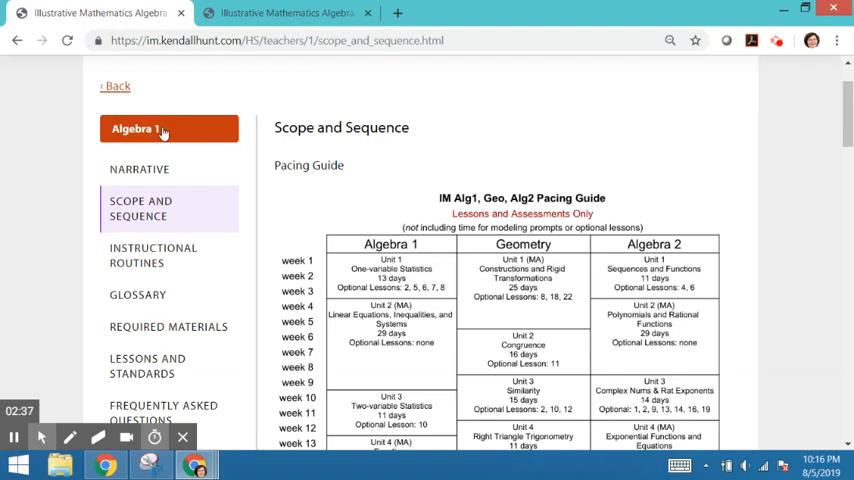
pyautogui.moveTo(270, 146)
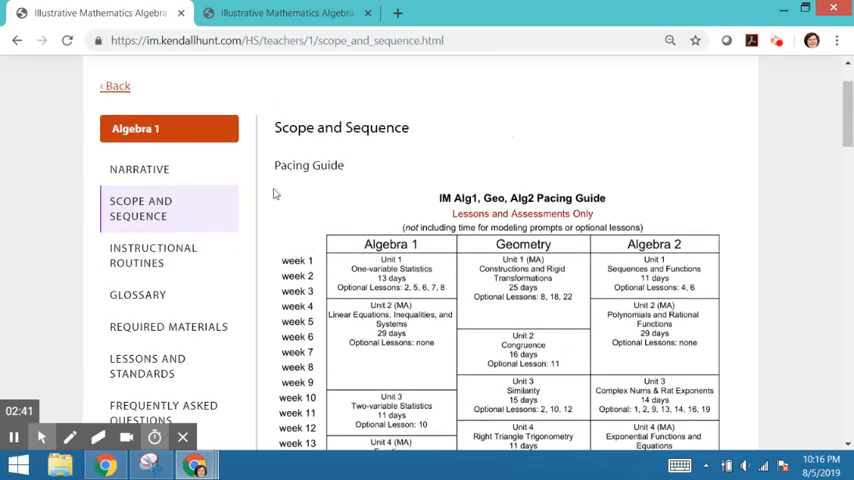
pyautogui.scroll(-3)
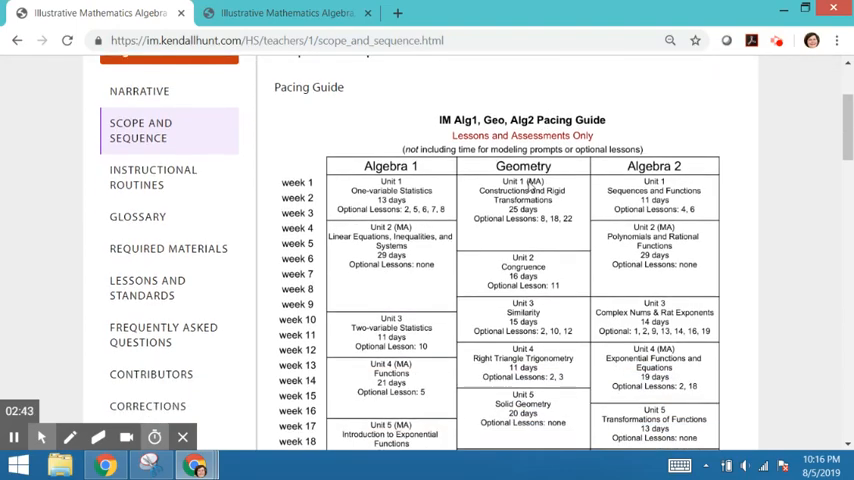
pyautogui.scroll(-3)
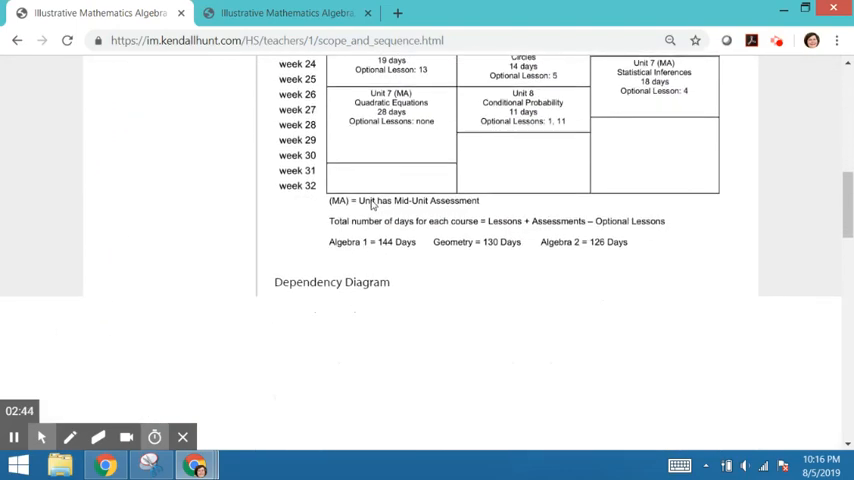
# Scroll down to the Unit Dependency Chart linking Algebra 1, Geometry and Algebra 2 units.
pyautogui.scroll(-3)
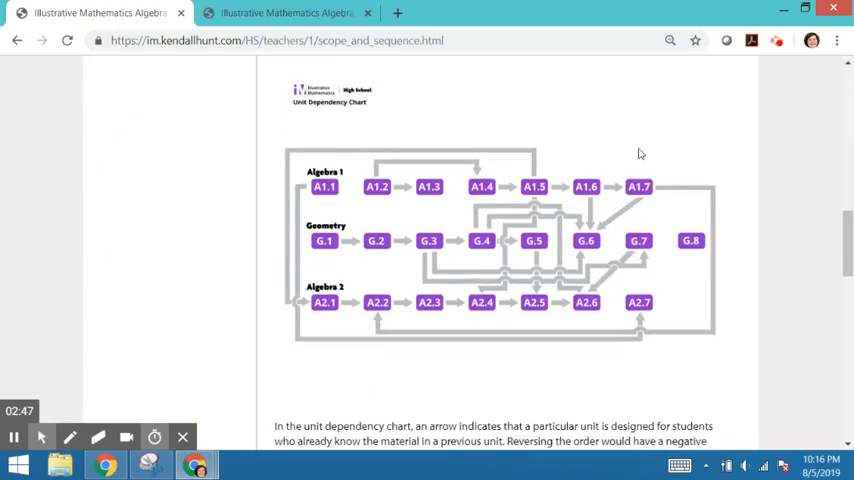
pyautogui.moveTo(500, 132)
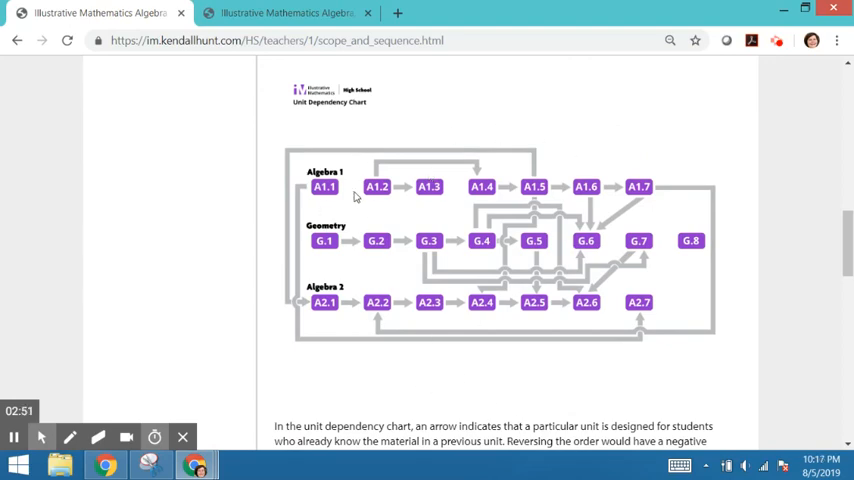
pyautogui.moveTo(294, 377)
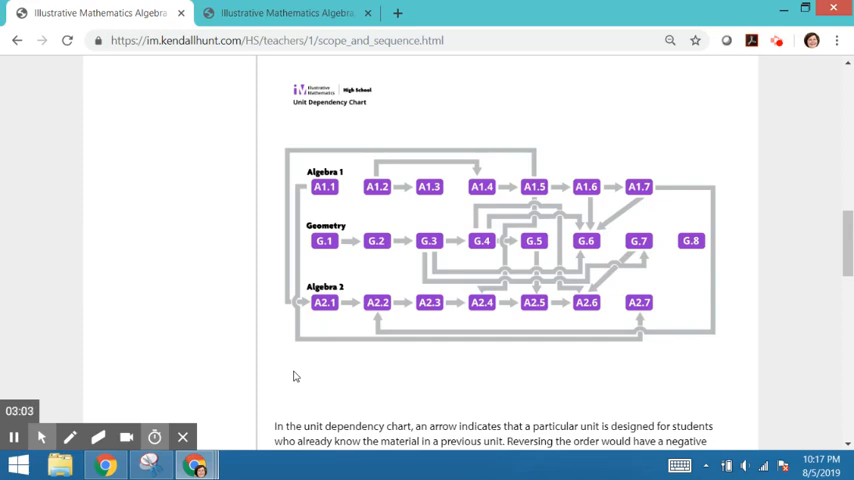
pyautogui.moveTo(510, 386)
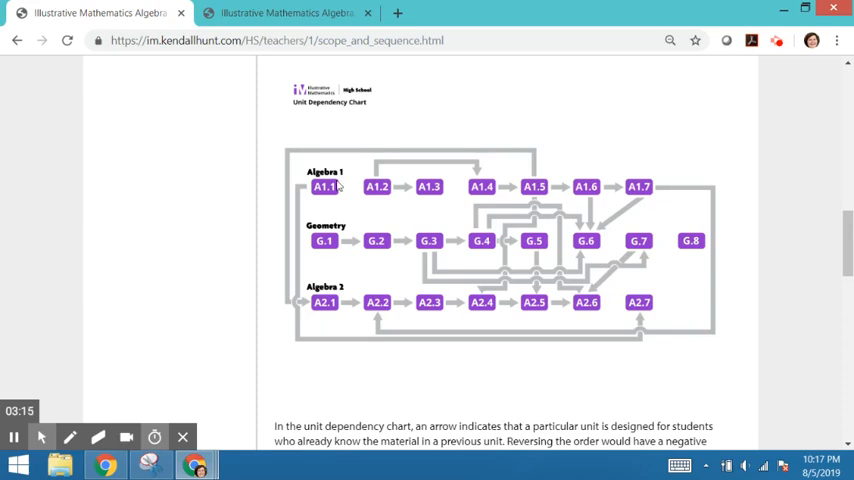
pyautogui.moveTo(308, 209)
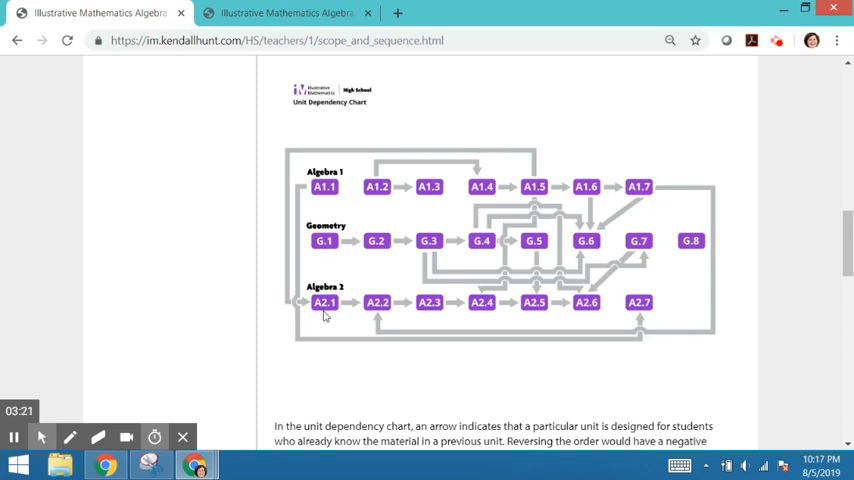
pyautogui.moveTo(560, 183)
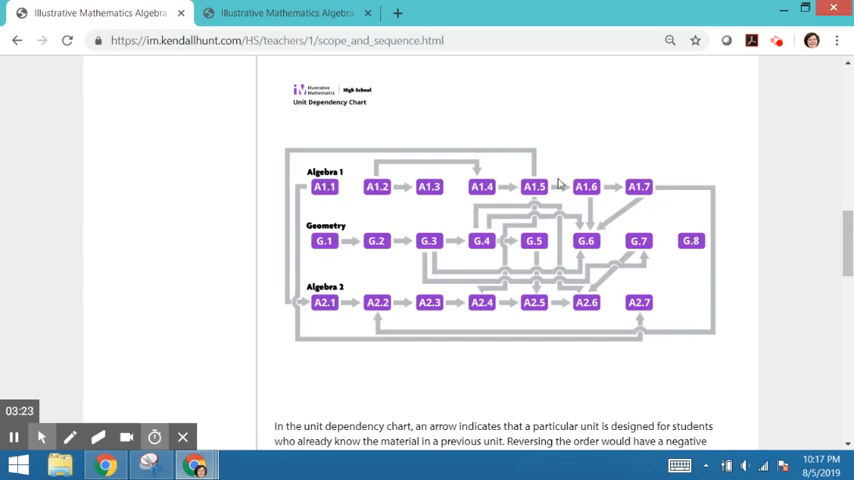
pyautogui.moveTo(724, 194)
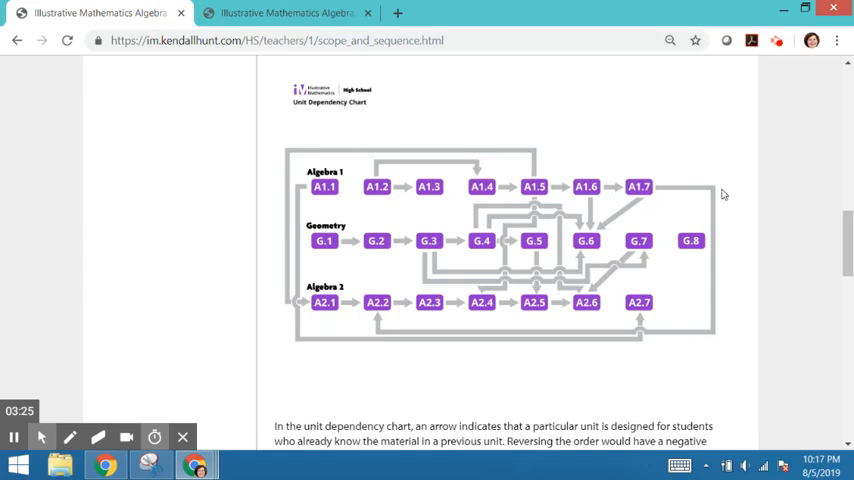
pyautogui.moveTo(118, 342)
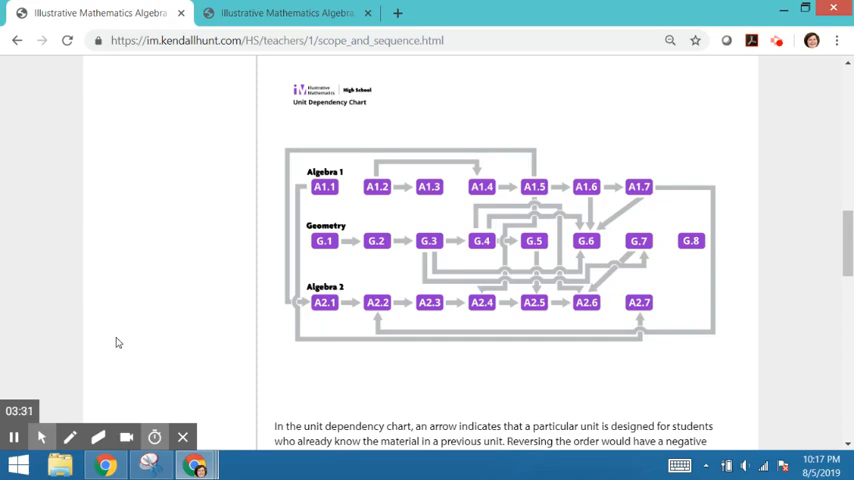
pyautogui.moveTo(163, 301)
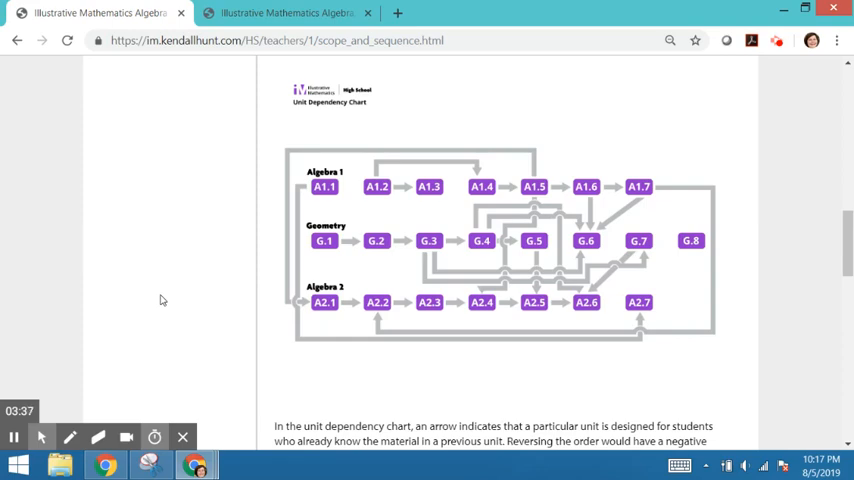
pyautogui.moveTo(575, 240)
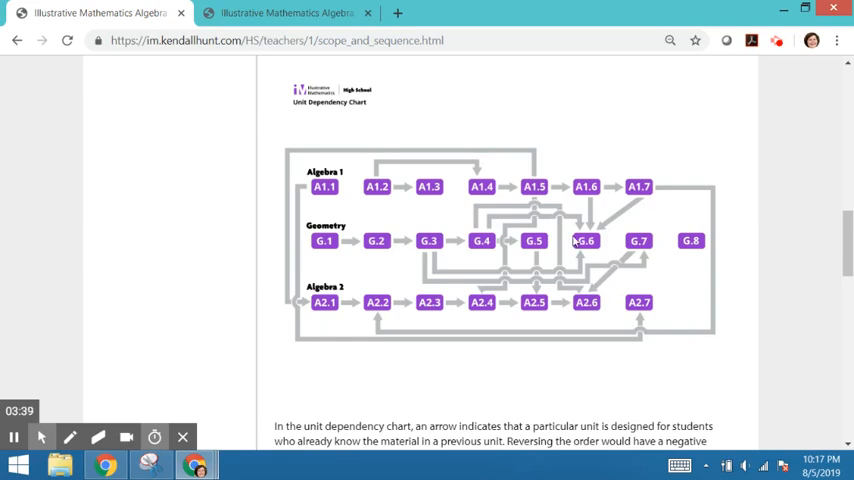
pyautogui.moveTo(645, 242)
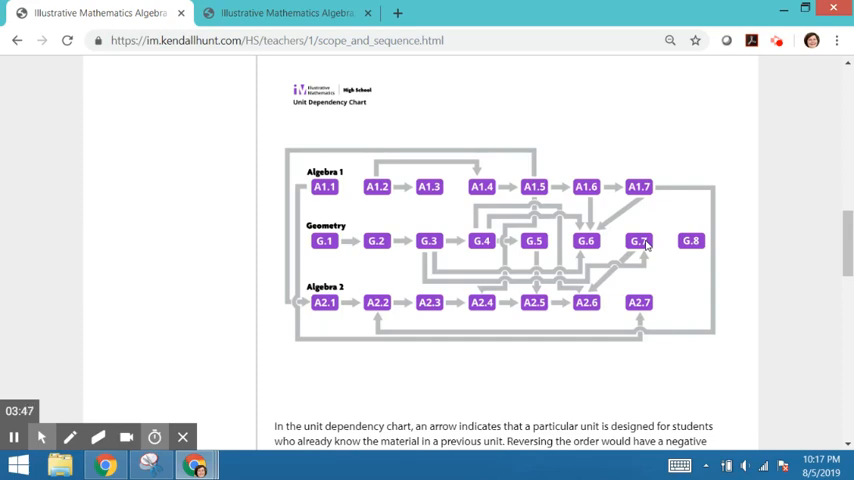
pyautogui.moveTo(626, 260)
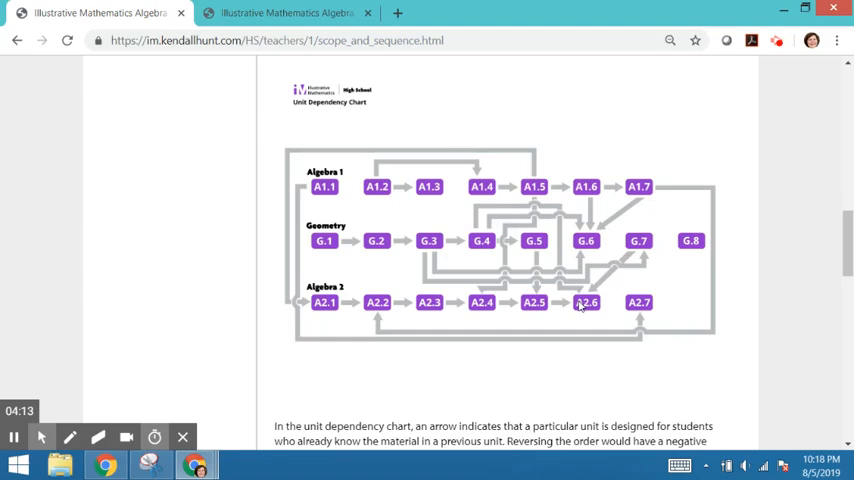
pyautogui.moveTo(547, 340)
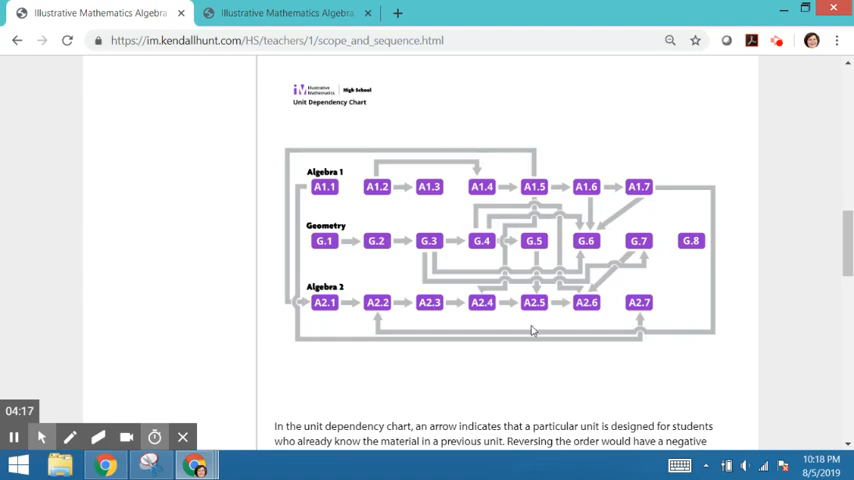
# View the 6–12 dependency chart, then scroll back up to the pacing guide.
pyautogui.scroll(-3)
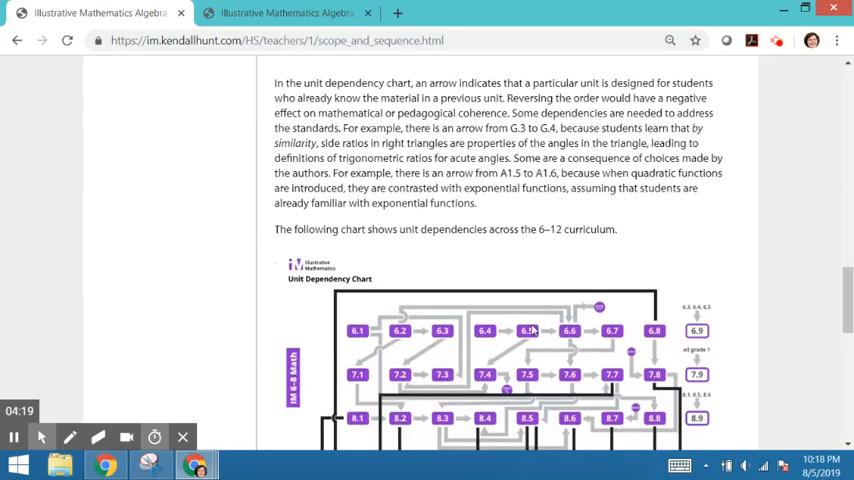
pyautogui.scroll(-3)
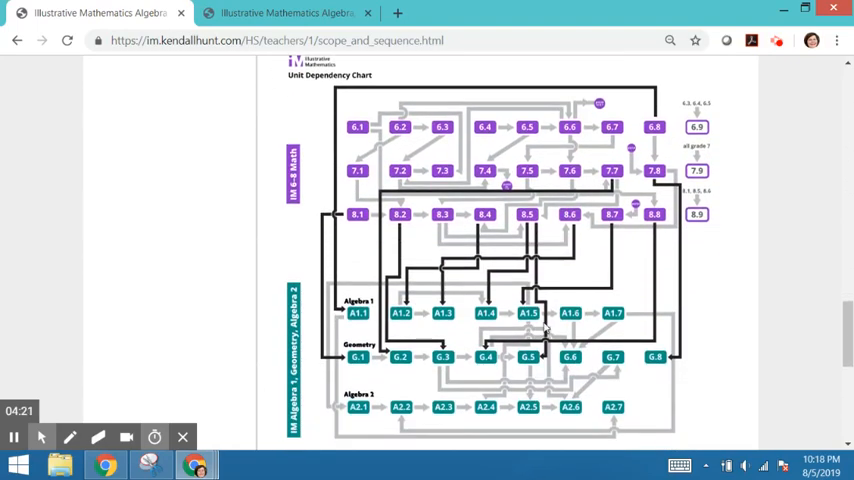
pyautogui.scroll(-3)
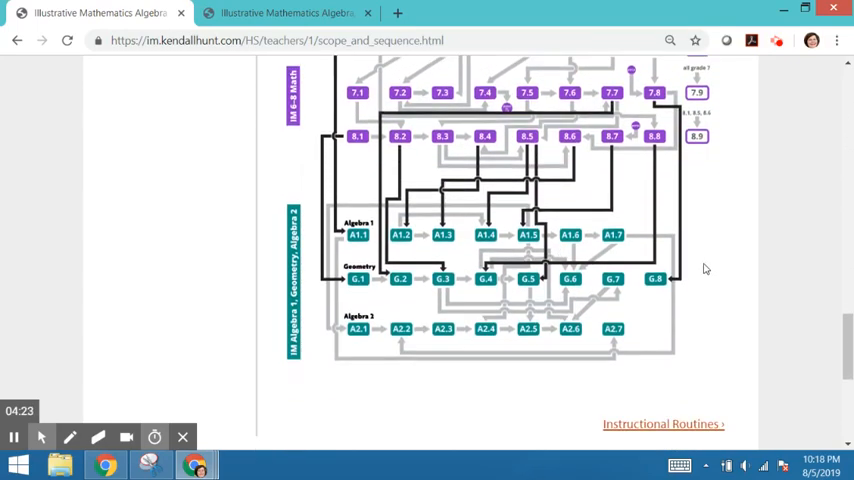
pyautogui.scroll(3)
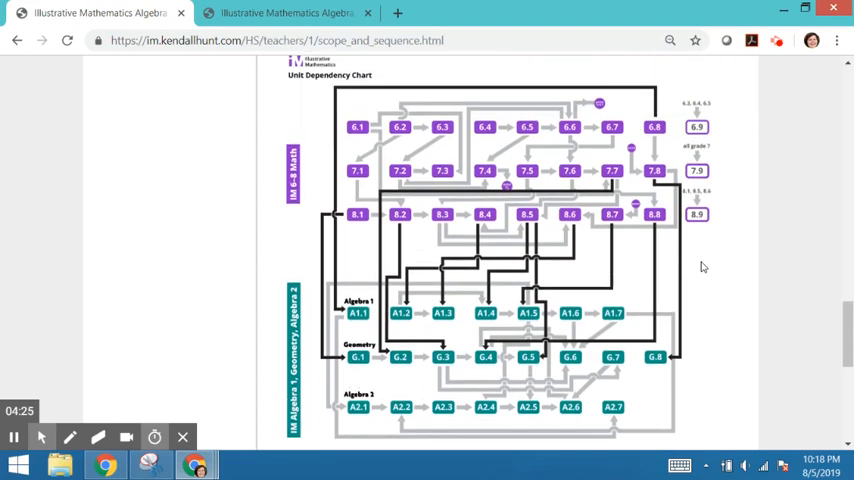
pyautogui.moveTo(707, 275)
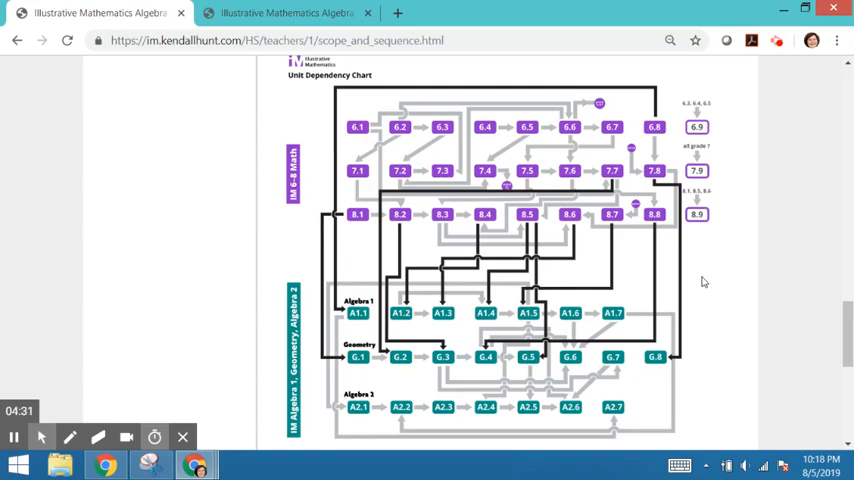
pyautogui.scroll(3)
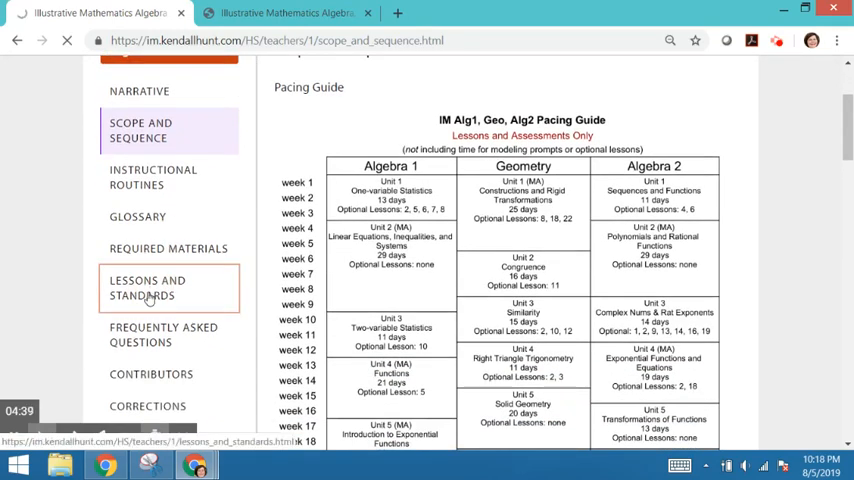
# Open LESSONS AND STANDARDS and browse the Standards by Lesson table through Unit 6.
pyautogui.click(147, 288)
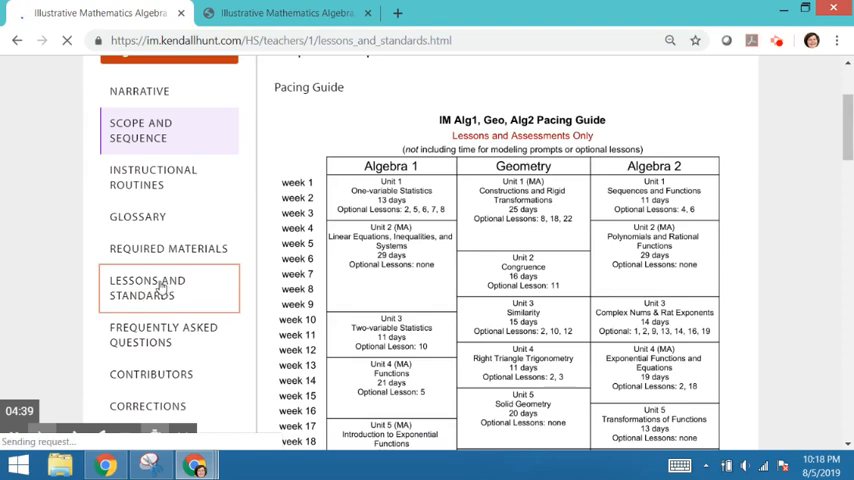
pyautogui.click(147, 287)
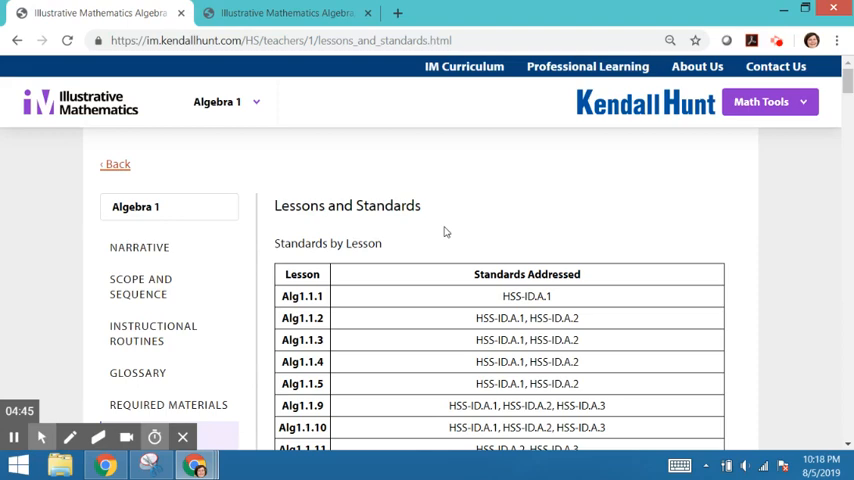
pyautogui.moveTo(509, 199)
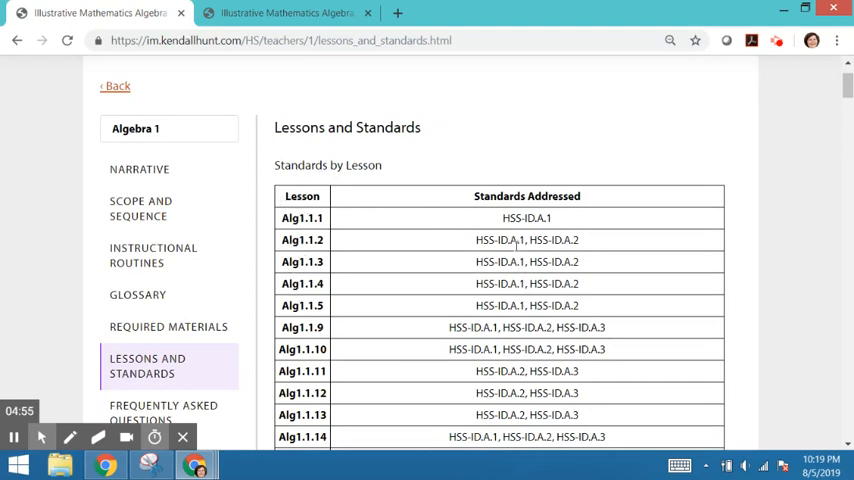
pyautogui.scroll(-3)
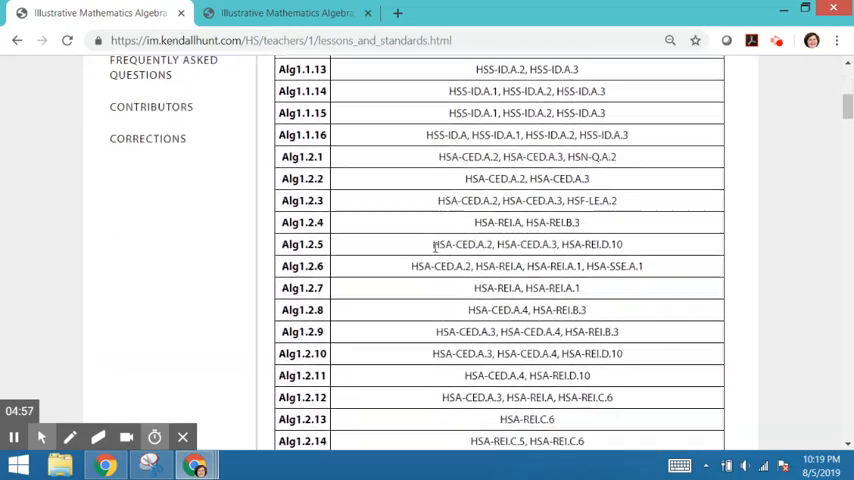
pyautogui.scroll(-3)
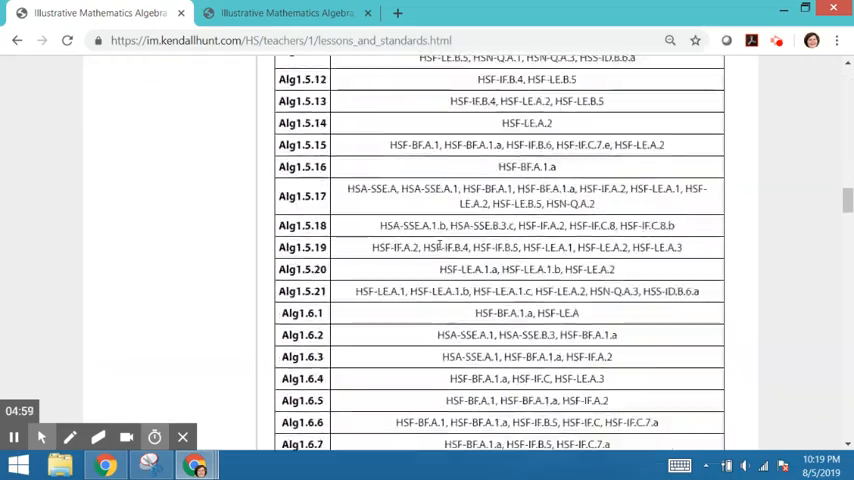
pyautogui.scroll(-3)
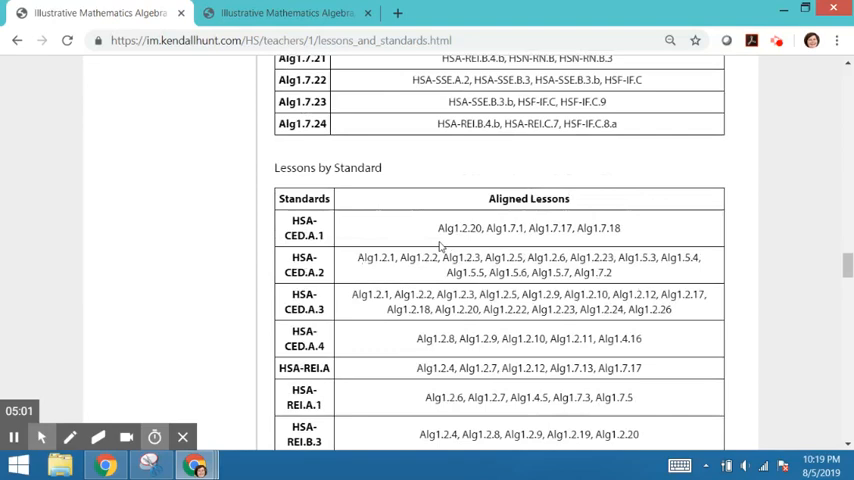
pyautogui.scroll(3)
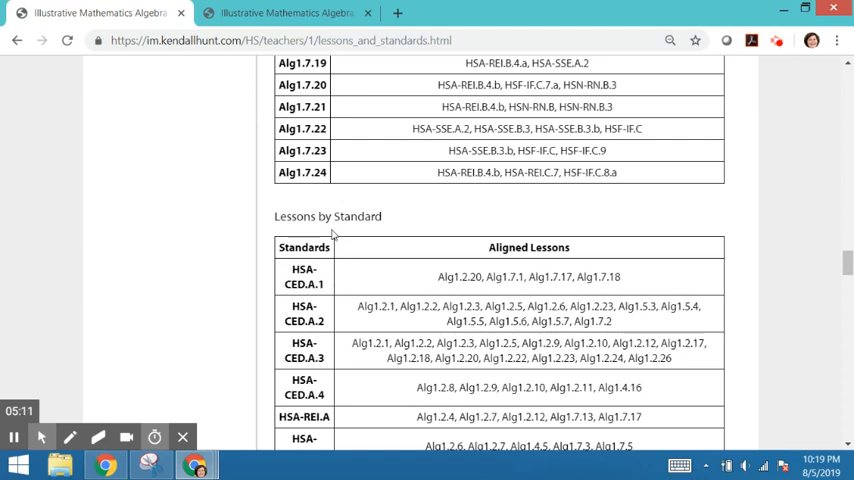
pyautogui.moveTo(265, 280)
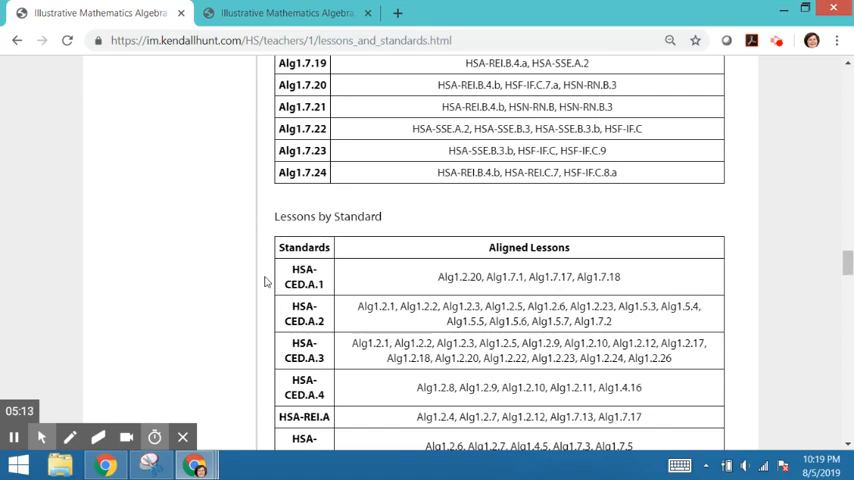
pyautogui.scroll(3)
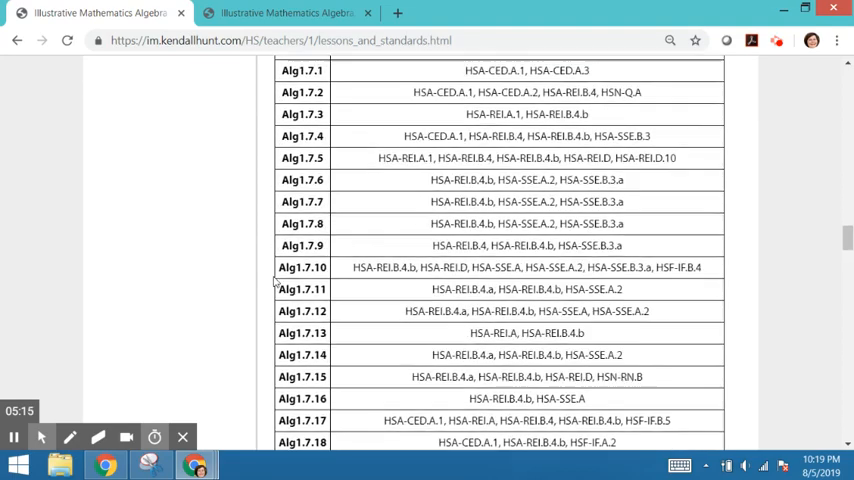
pyautogui.scroll(3)
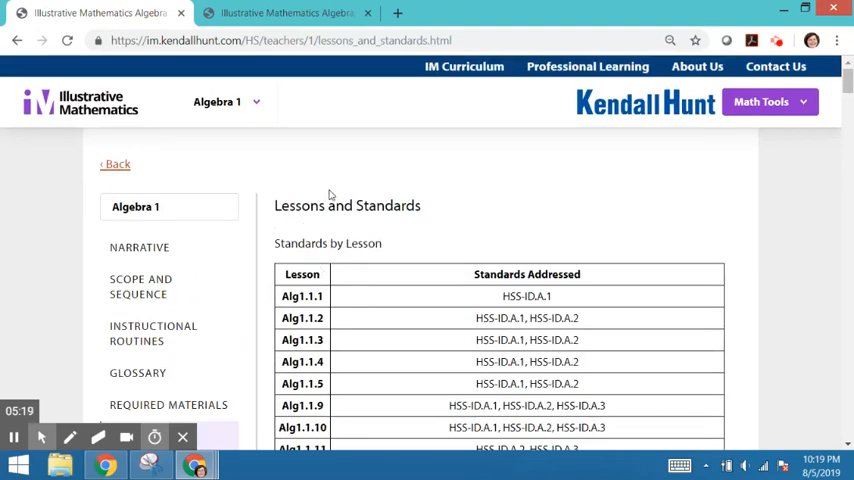
# Navigate to Algebra 1, Unit 1 One-variable Statistics, Lesson 2 Data Representations.
pyautogui.click(225, 101)
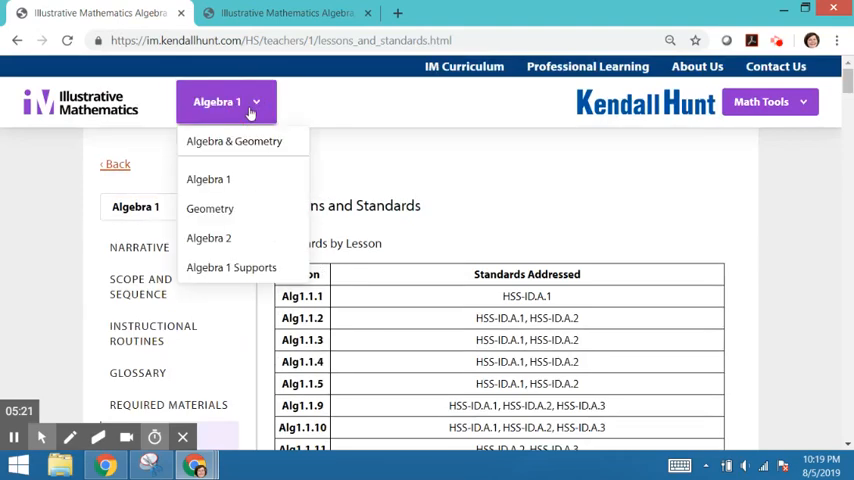
pyautogui.click(208, 179)
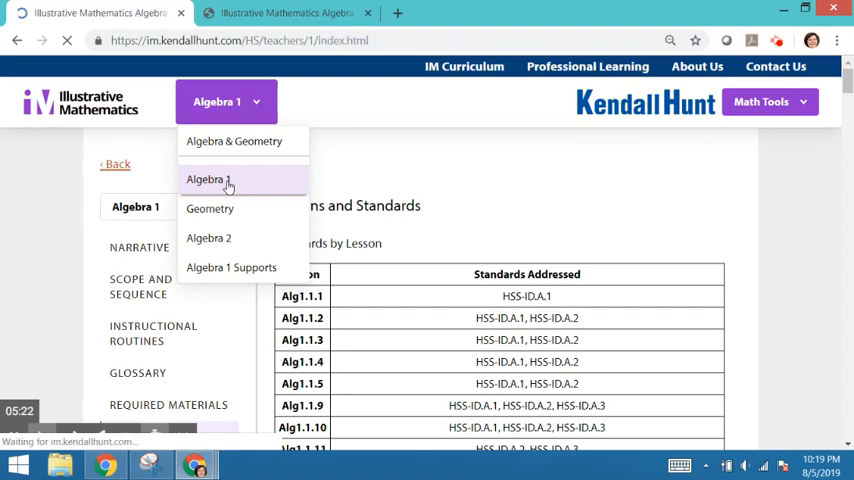
pyautogui.click(206, 179)
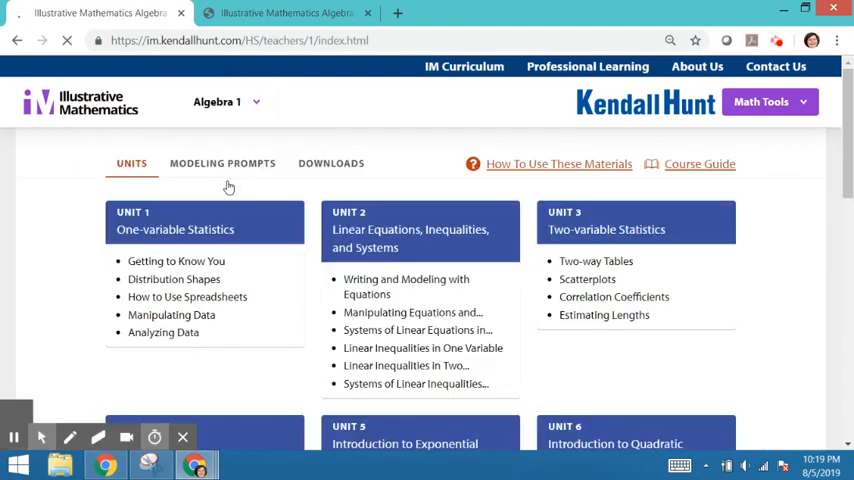
pyautogui.click(175, 229)
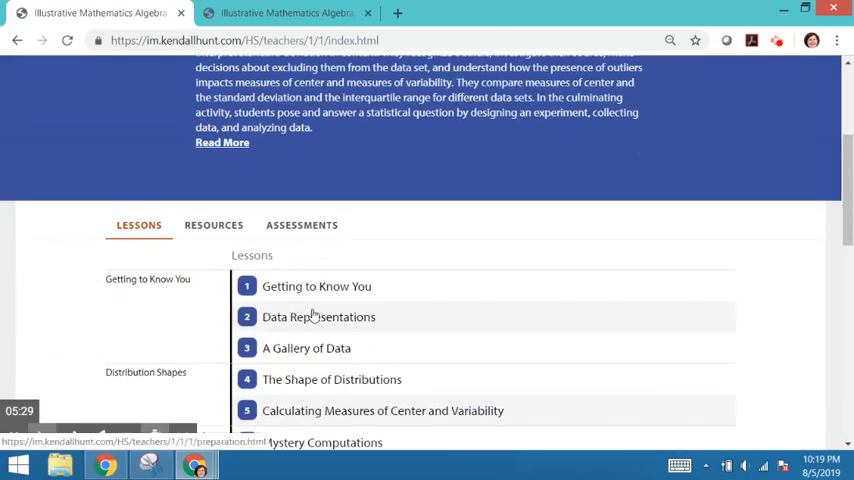
pyautogui.click(318, 317)
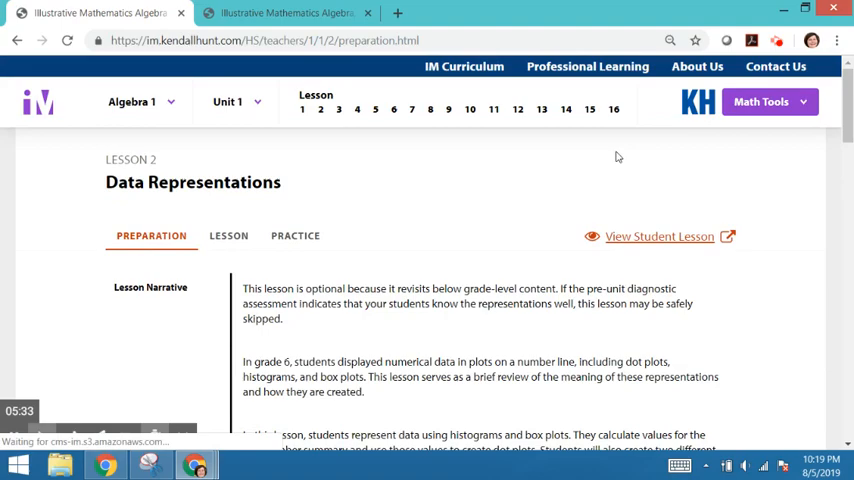
pyautogui.scroll(-3)
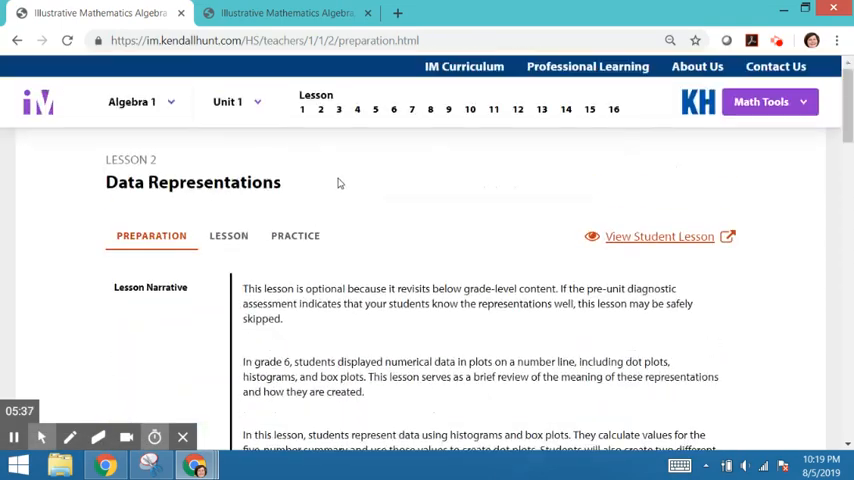
pyautogui.scroll(-3)
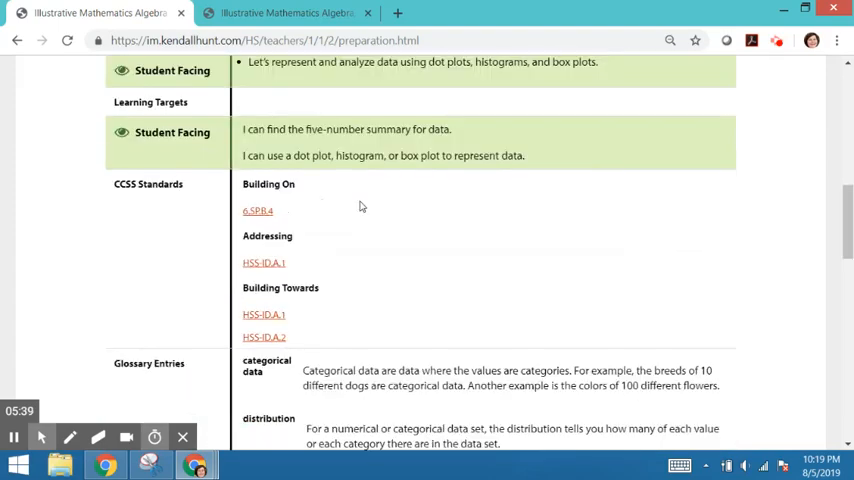
pyautogui.moveTo(362, 206)
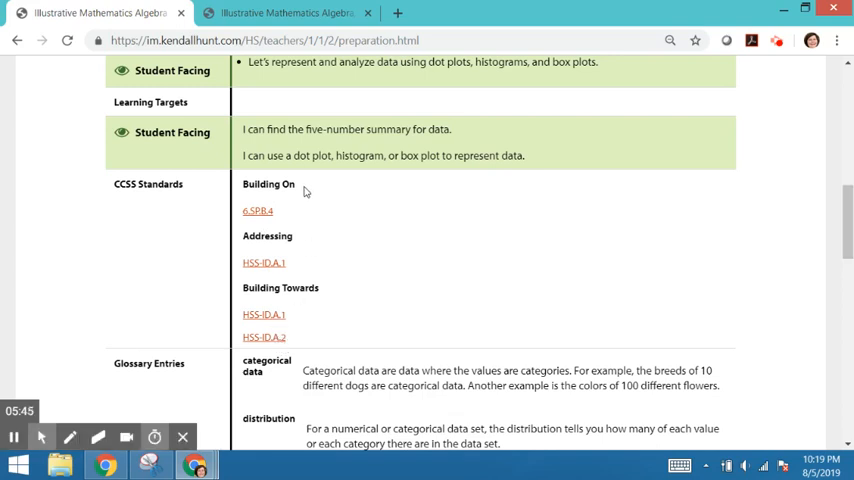
pyautogui.moveTo(328, 302)
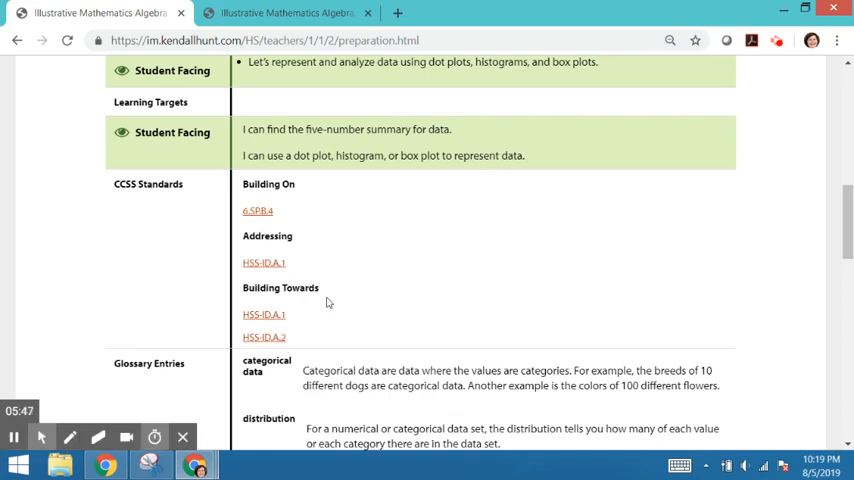
pyautogui.moveTo(378, 300)
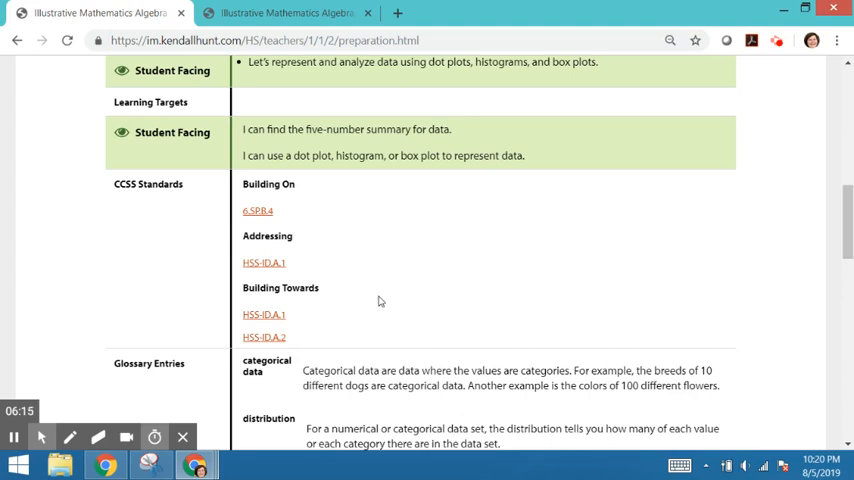
pyautogui.moveTo(388, 240)
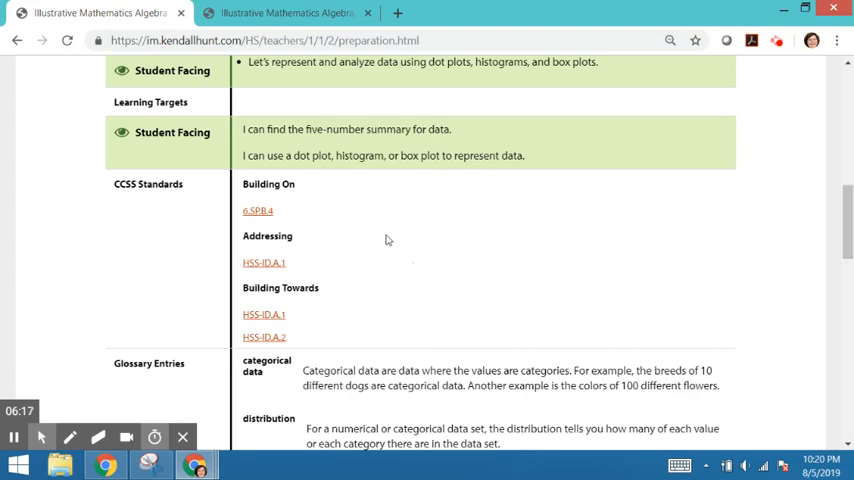
pyautogui.moveTo(331, 226)
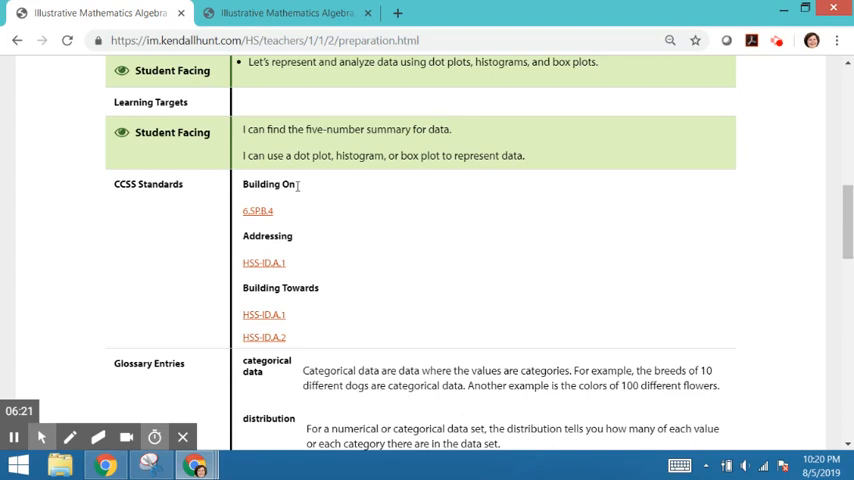
pyautogui.moveTo(294, 189)
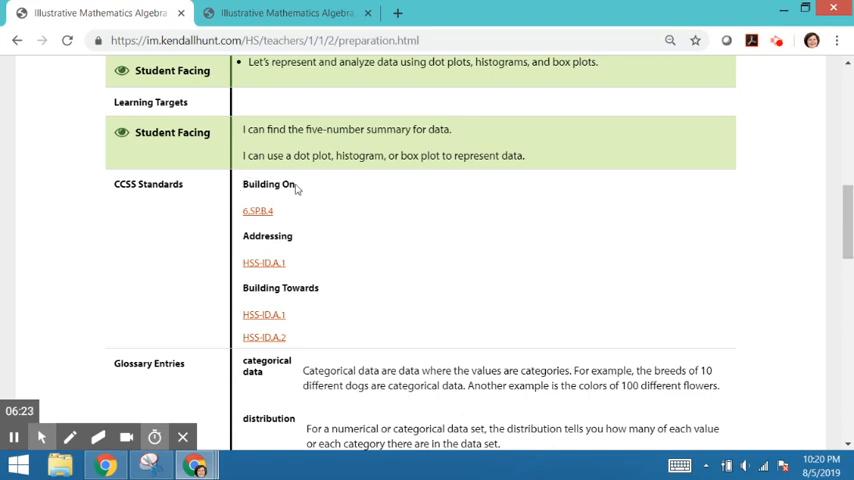
pyautogui.moveTo(245, 222)
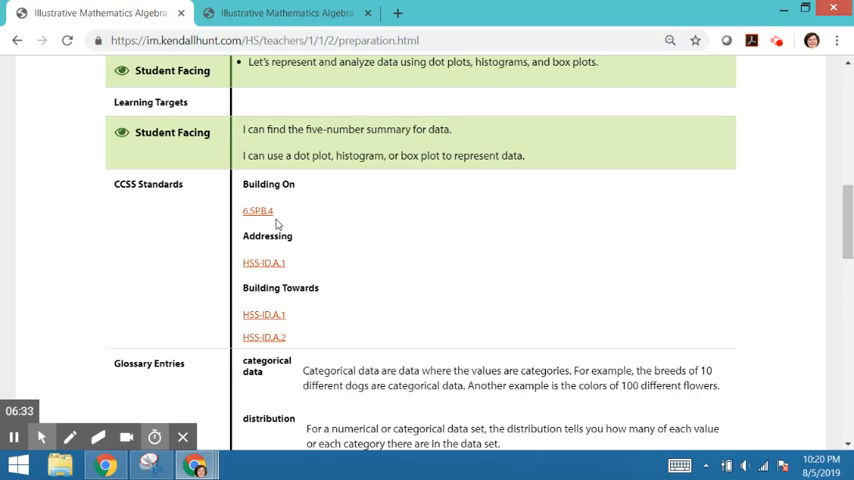
pyautogui.moveTo(388, 261)
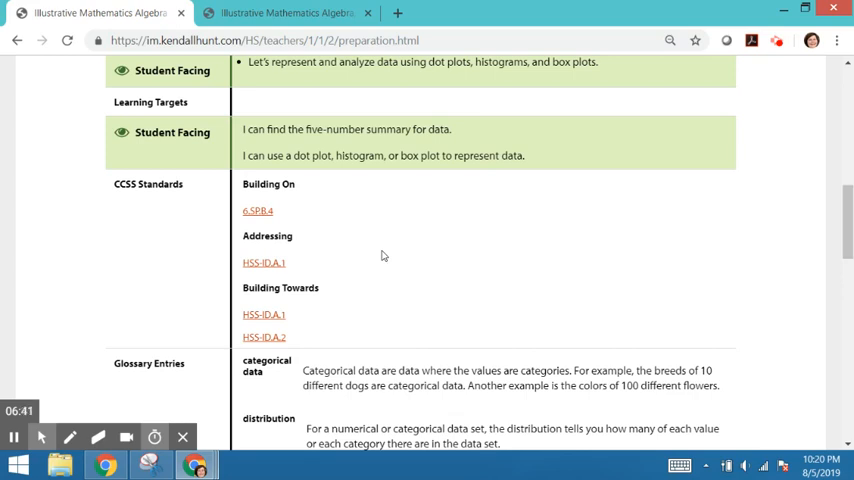
pyautogui.moveTo(344, 268)
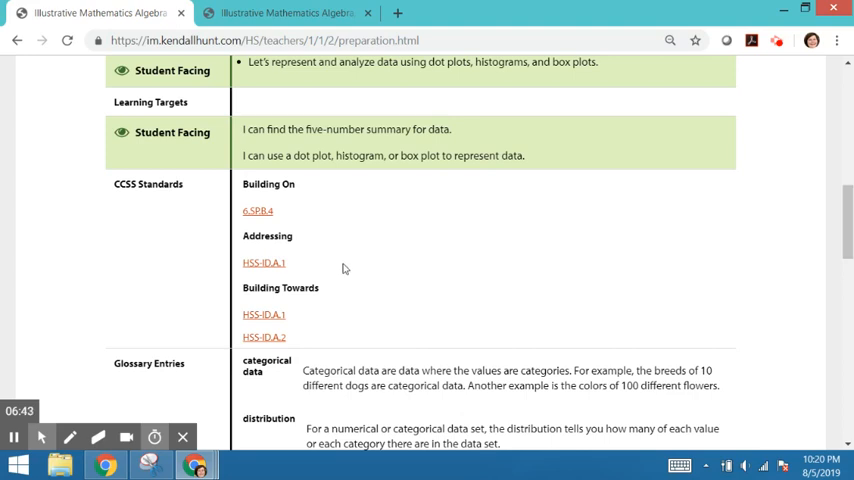
pyautogui.moveTo(296, 289)
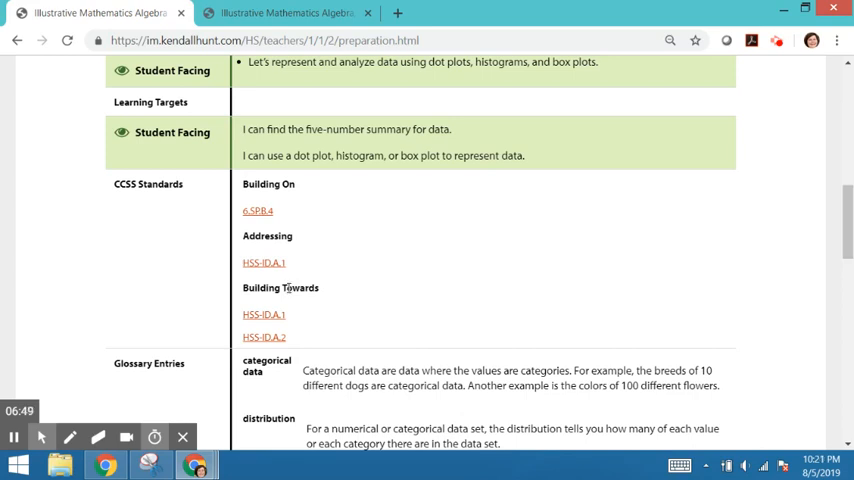
pyautogui.moveTo(322, 247)
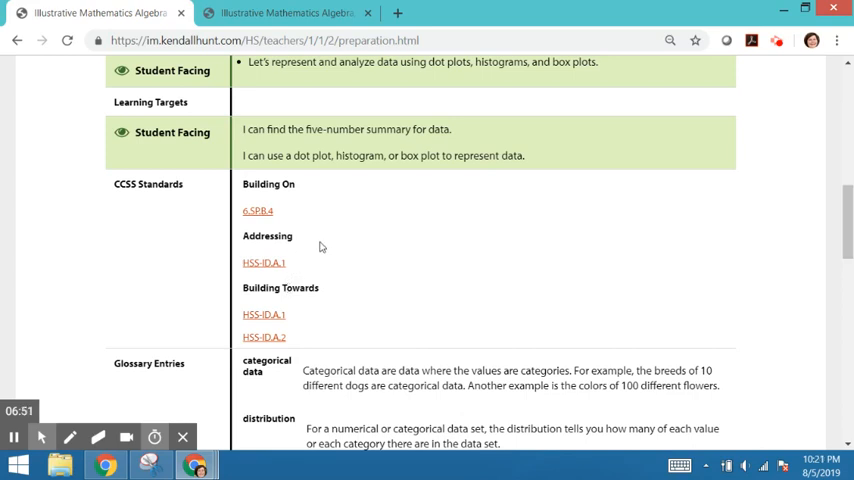
pyautogui.moveTo(254, 247)
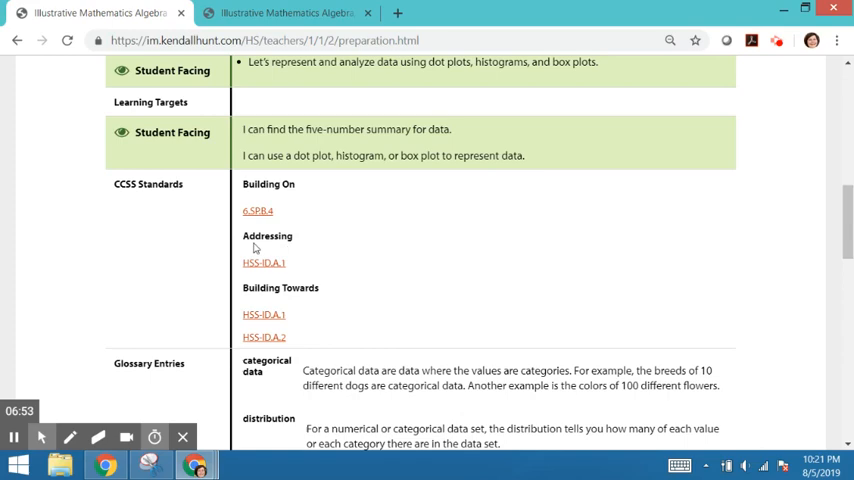
pyautogui.moveTo(411, 226)
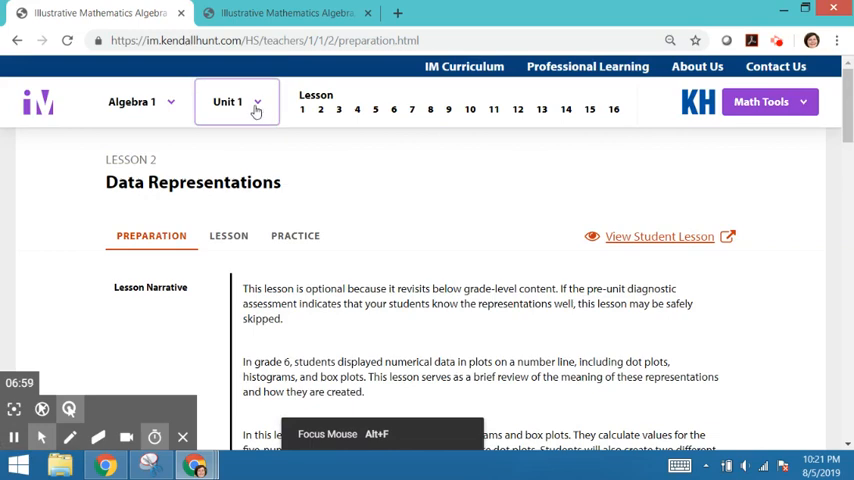
# Go via the Unit 1 overview up to the Algebra 1 course index of unit cards.
pyautogui.click(237, 101)
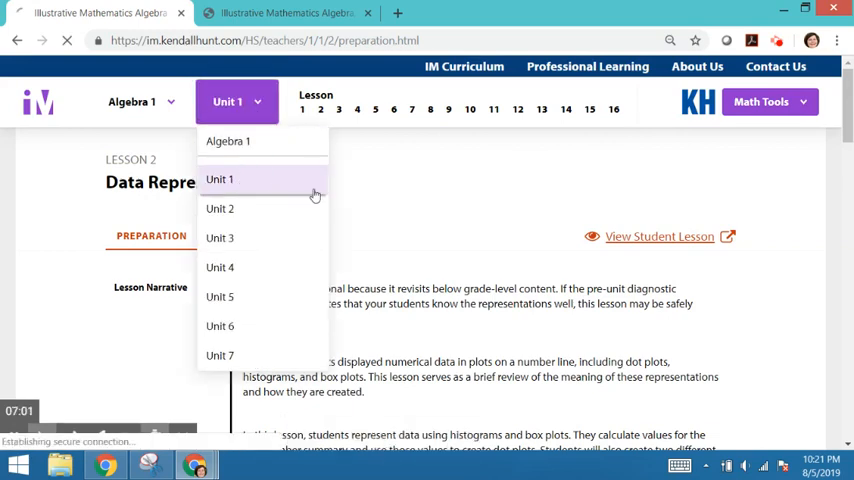
pyautogui.click(219, 179)
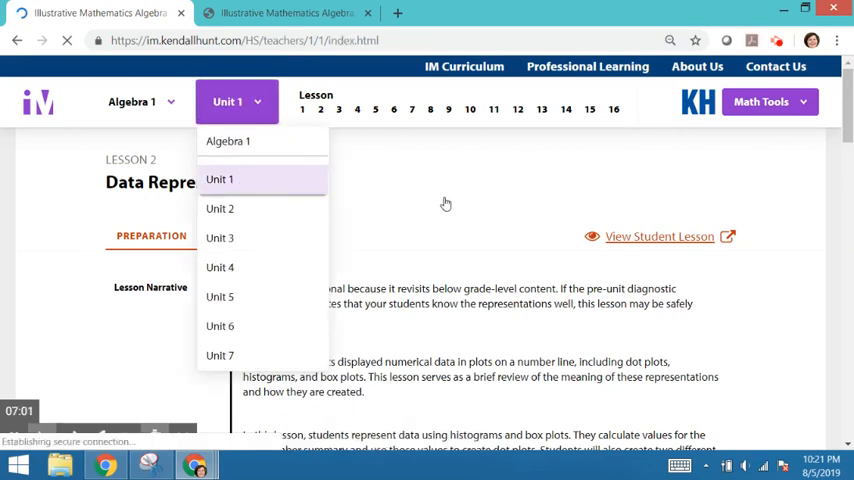
pyautogui.click(219, 179)
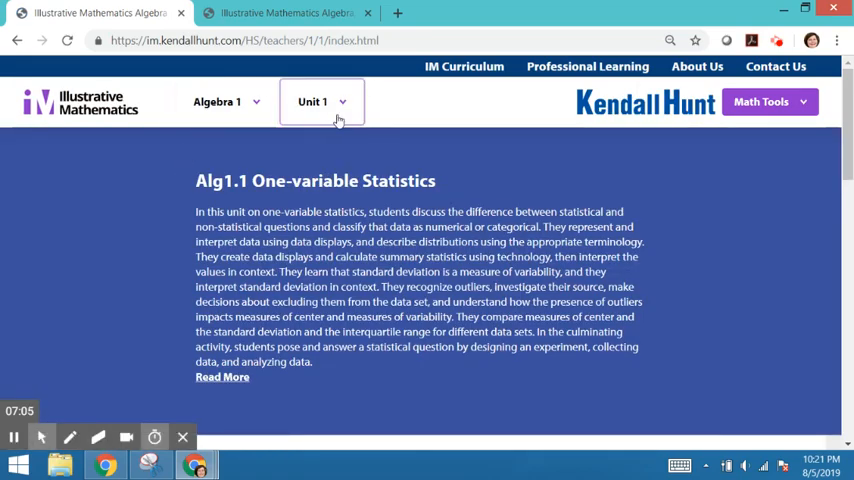
pyautogui.click(322, 101)
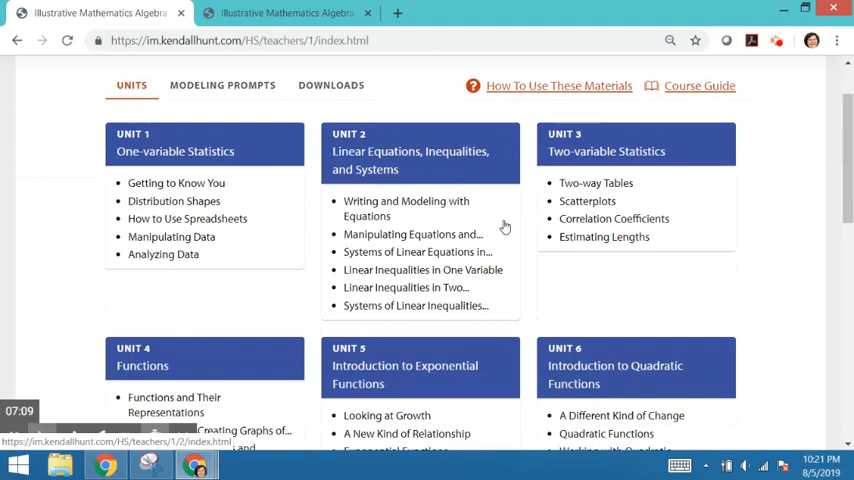
pyautogui.moveTo(241, 258)
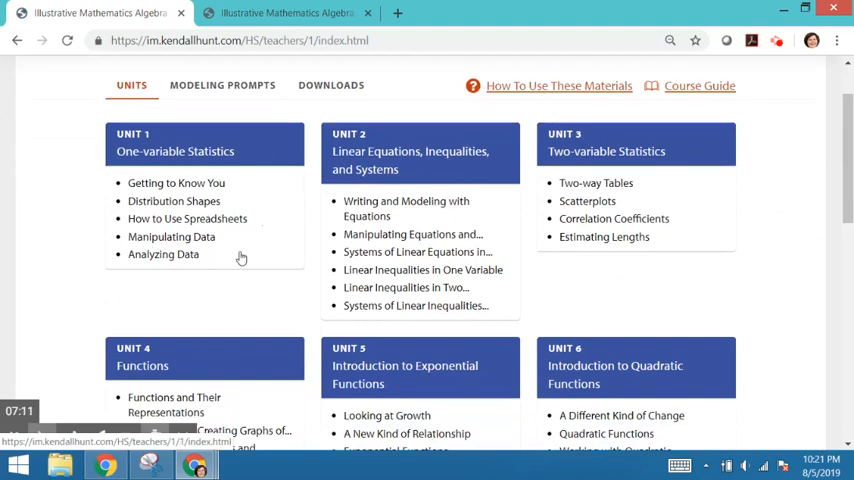
pyautogui.moveTo(224, 222)
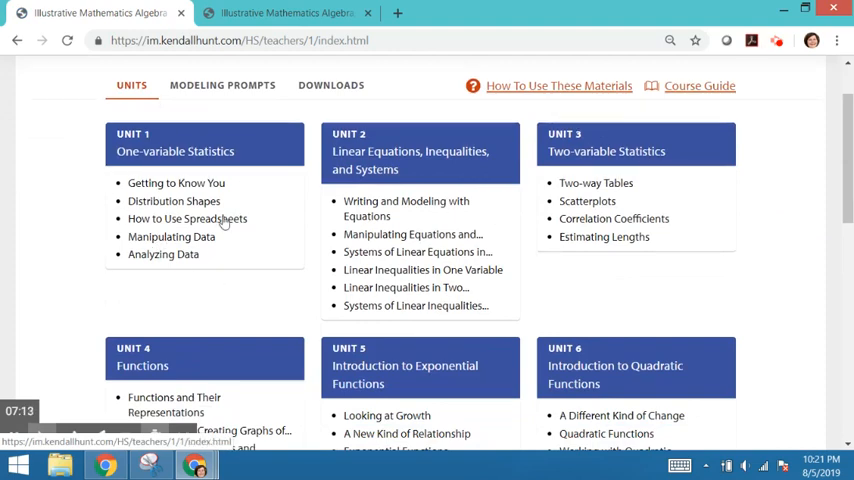
pyautogui.moveTo(250, 256)
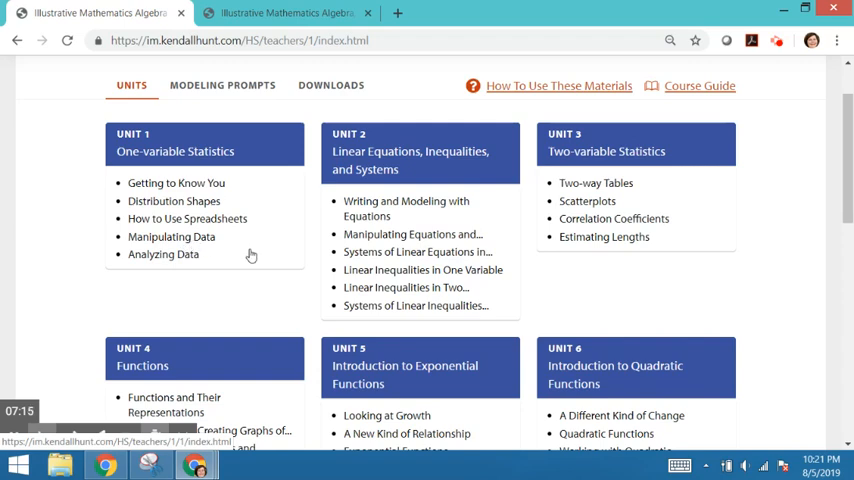
pyautogui.moveTo(176, 140)
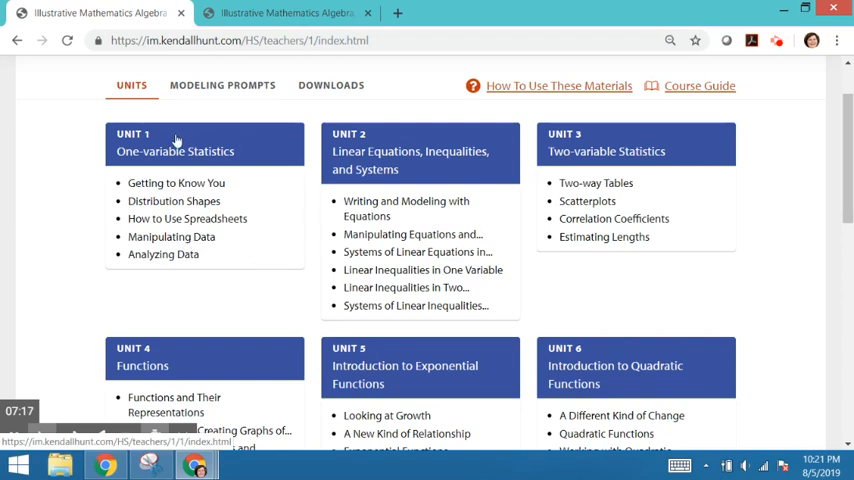
pyautogui.moveTo(195, 268)
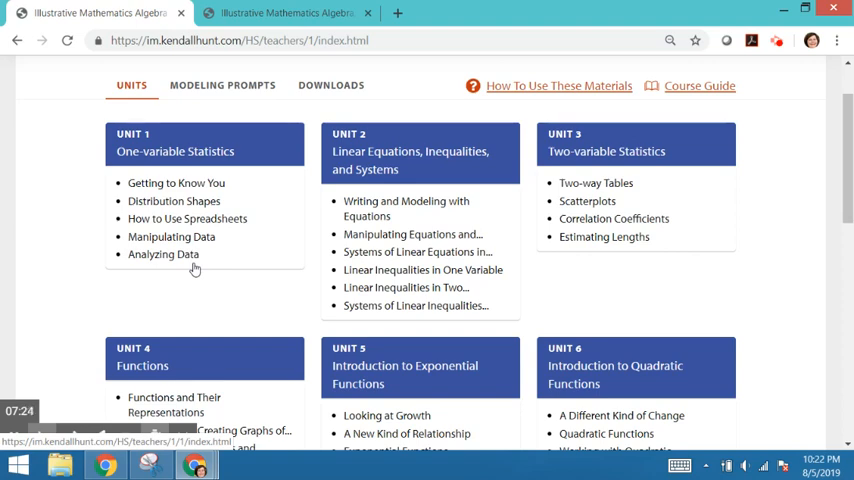
pyautogui.moveTo(248, 218)
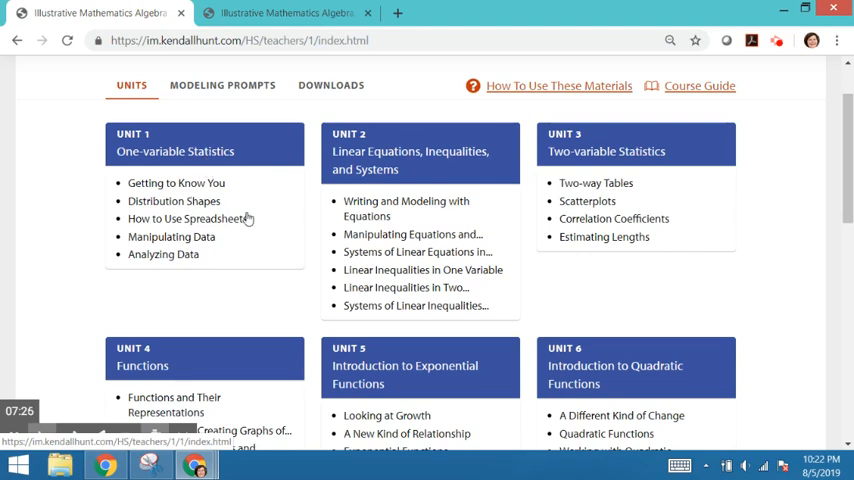
pyautogui.scroll(3)
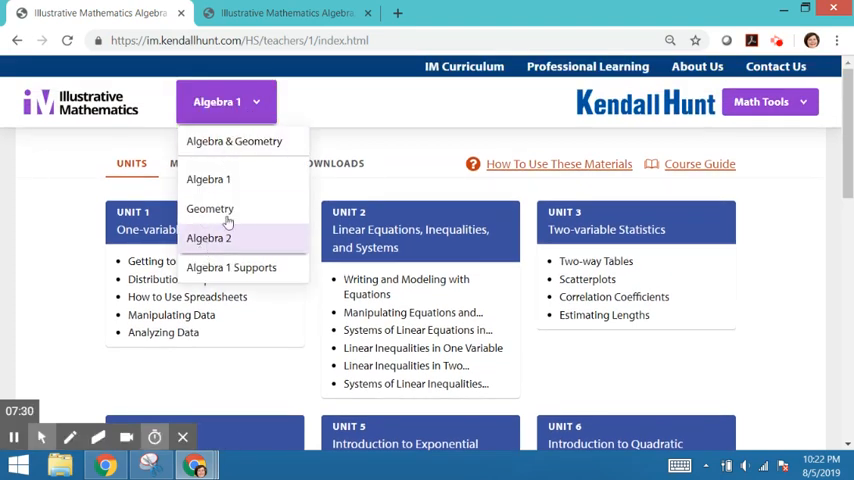
# Switch the course dropdown to Geometry, then to Algebra 2.
pyautogui.click(210, 209)
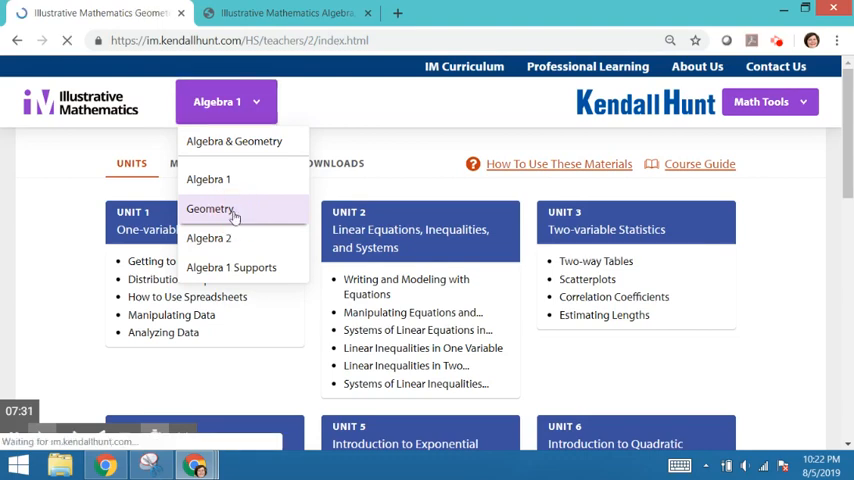
pyautogui.click(210, 208)
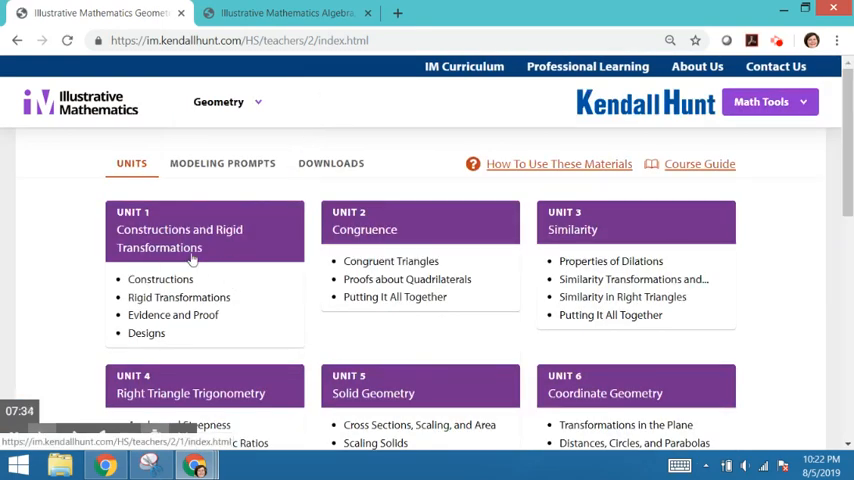
pyautogui.click(228, 101)
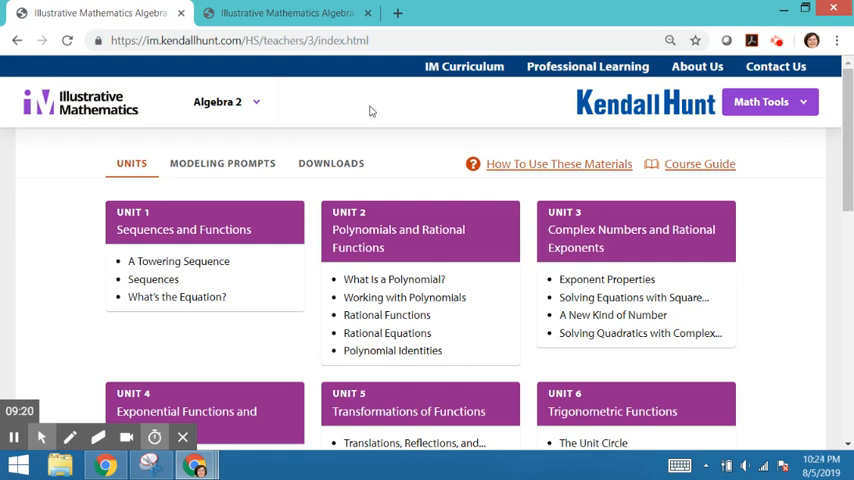
pyautogui.moveTo(3, 148)
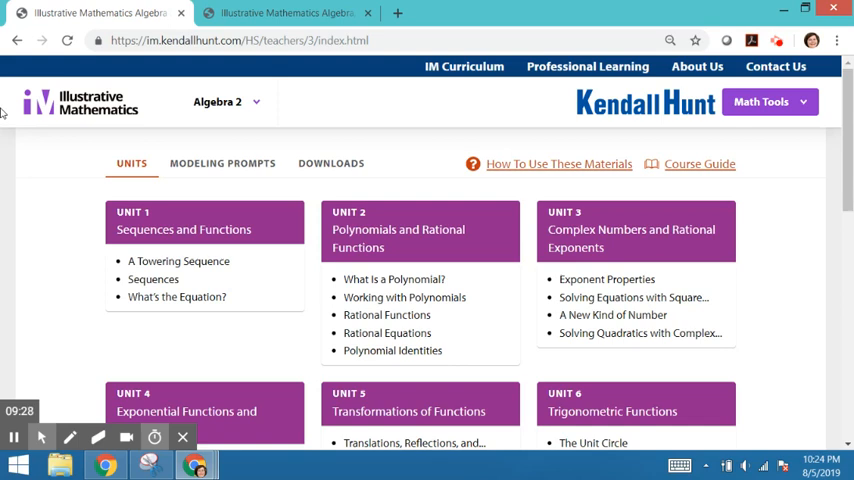
pyautogui.moveTo(341, 183)
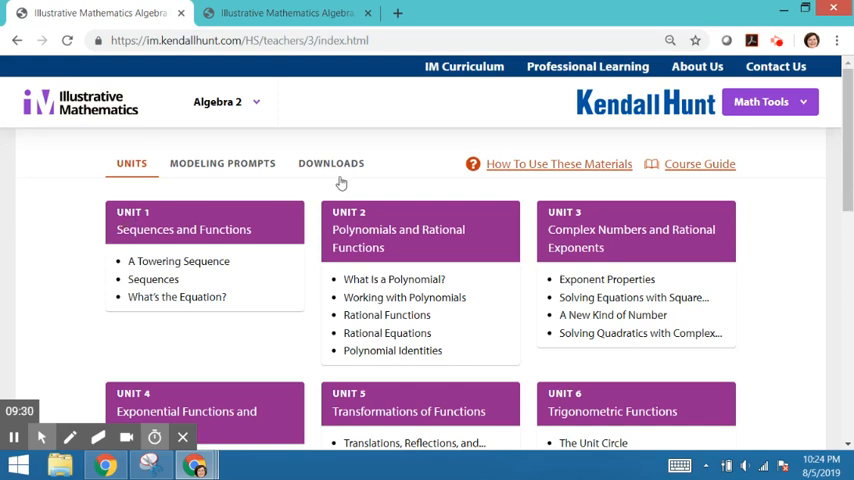
pyautogui.moveTo(346, 180)
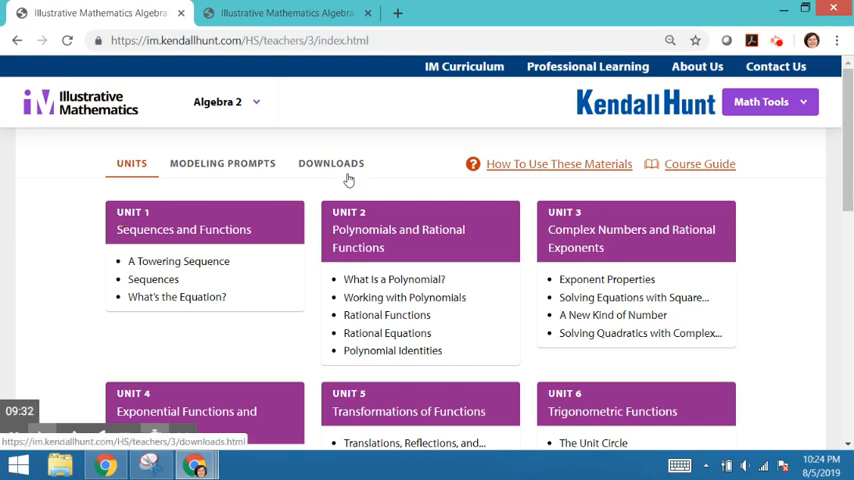
pyautogui.moveTo(553, 173)
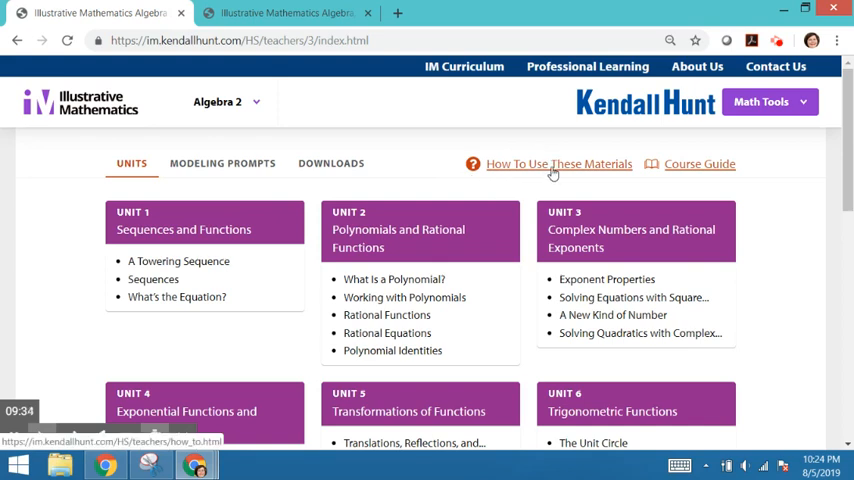
# Open the Algebra 2 Instructional Routines guide, then return to the A Typical IM Lesson page.
pyautogui.click(700, 164)
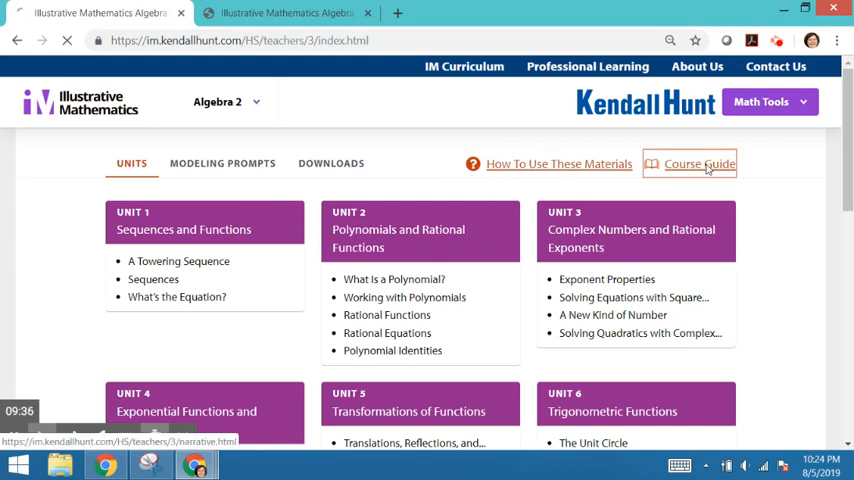
pyautogui.click(699, 164)
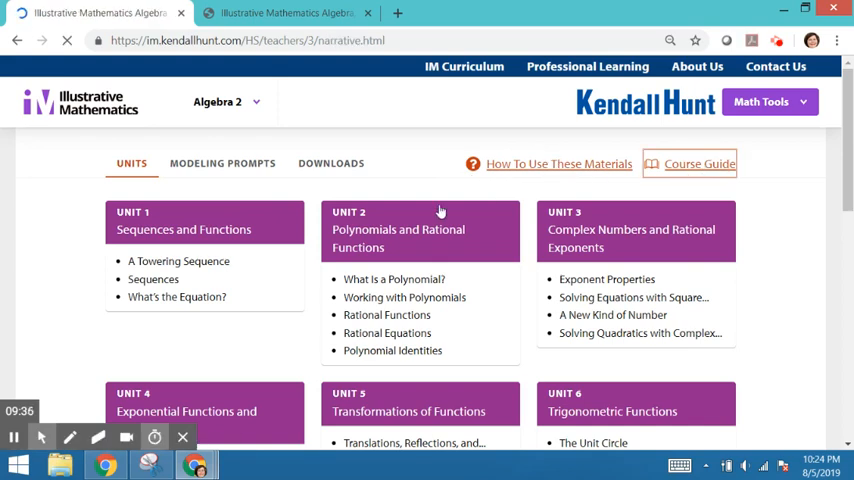
pyautogui.click(699, 163)
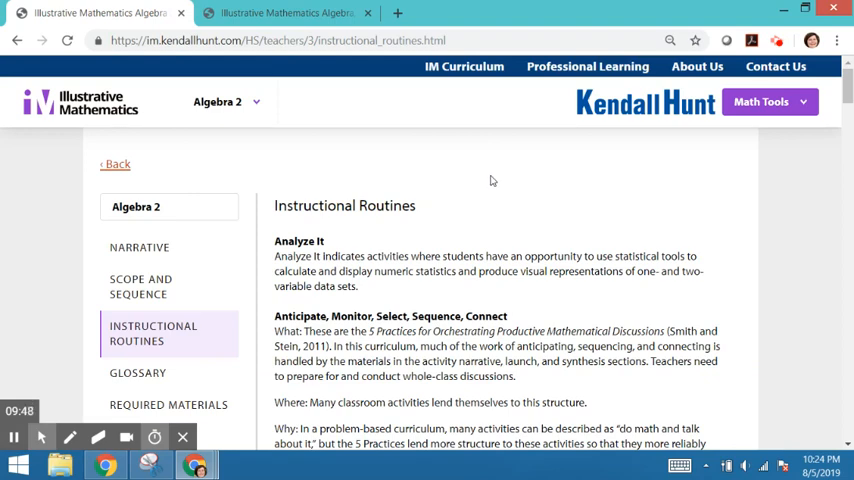
pyautogui.moveTo(340, 128)
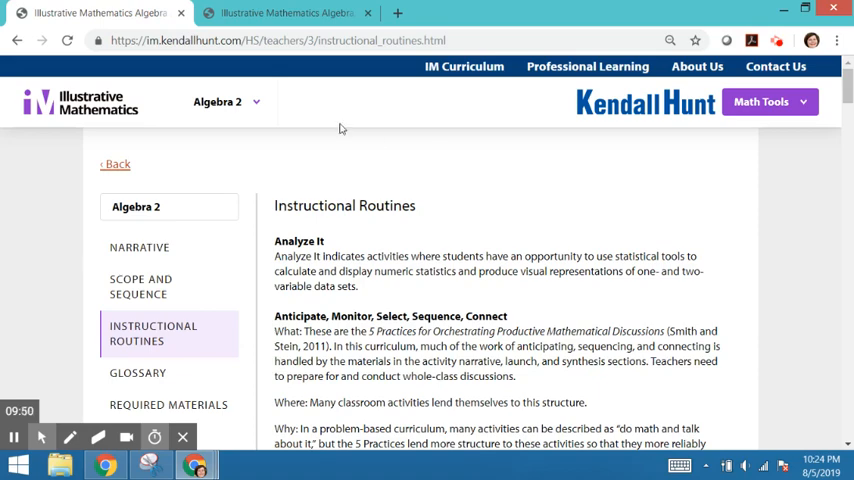
pyautogui.click(168, 231)
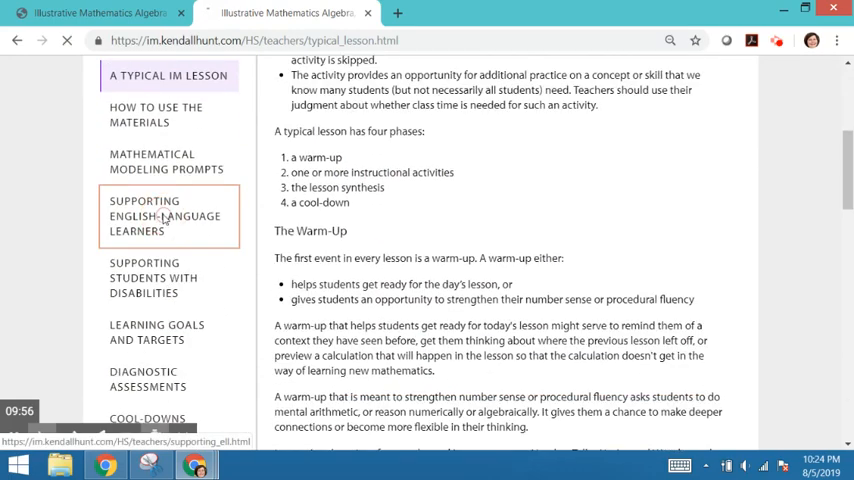
# Read through the English-language learner principles and eight math language routines, then scroll back up.
pyautogui.click(164, 215)
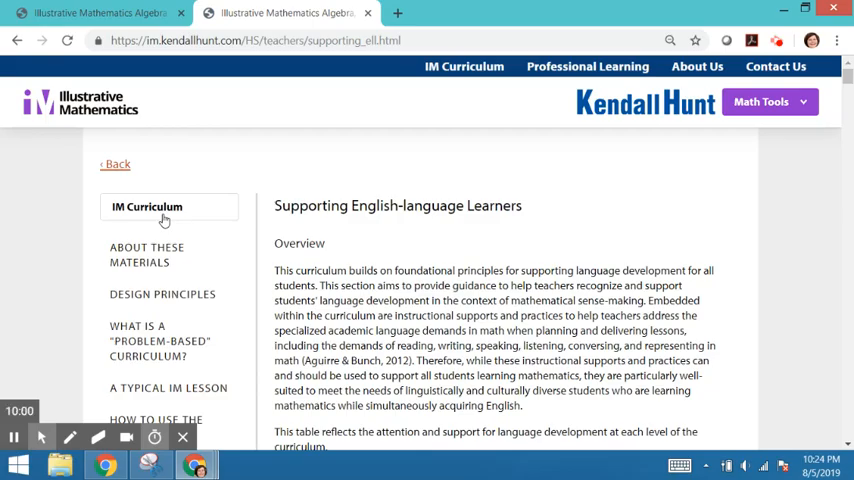
pyautogui.scroll(-3)
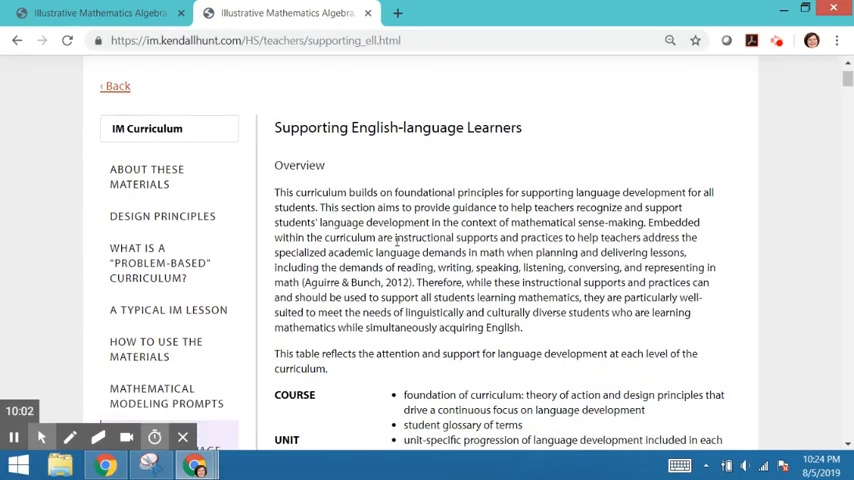
pyautogui.scroll(-3)
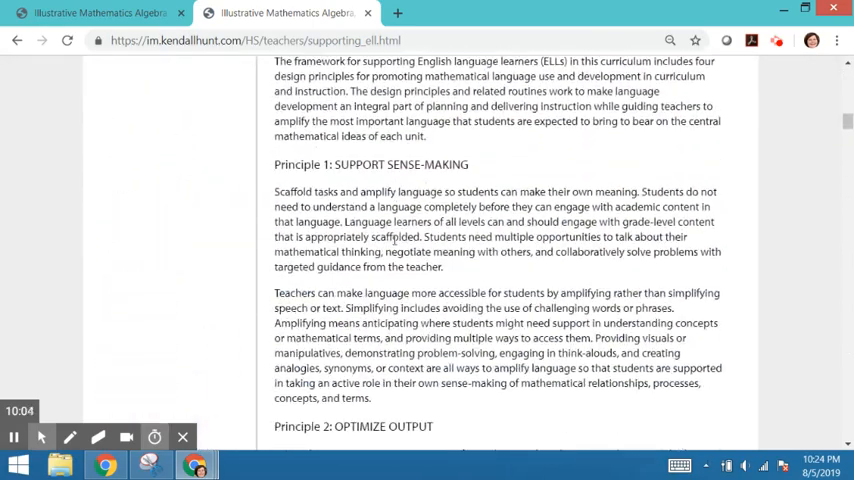
pyautogui.scroll(-3)
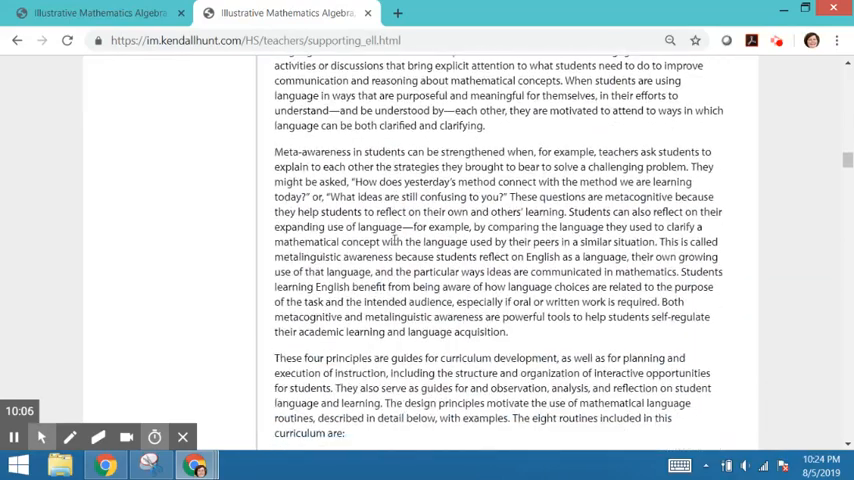
pyautogui.scroll(-3)
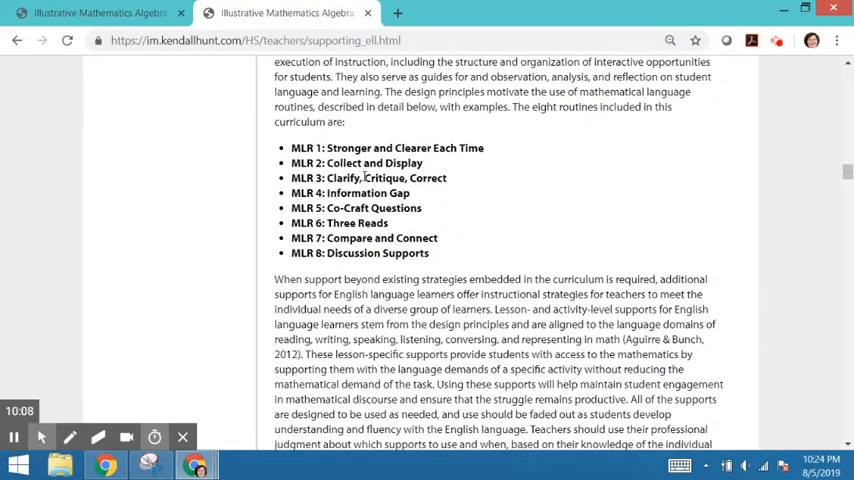
pyautogui.moveTo(503, 250)
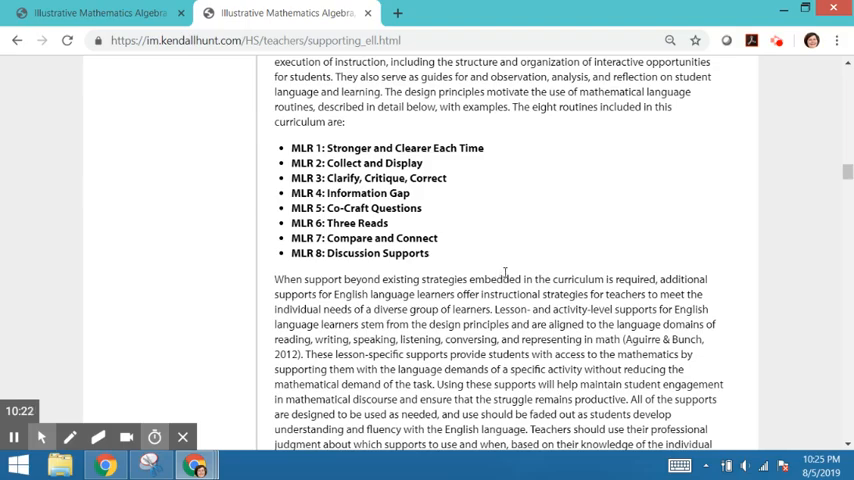
pyautogui.scroll(-3)
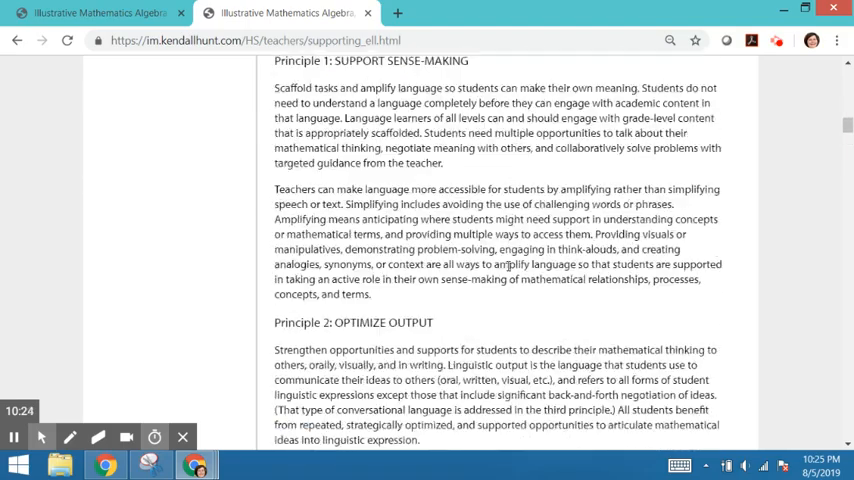
pyautogui.scroll(3)
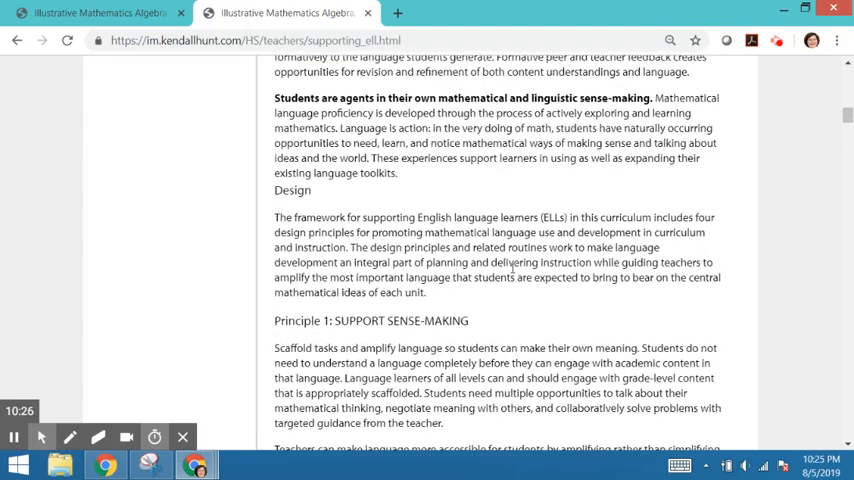
pyautogui.scroll(3)
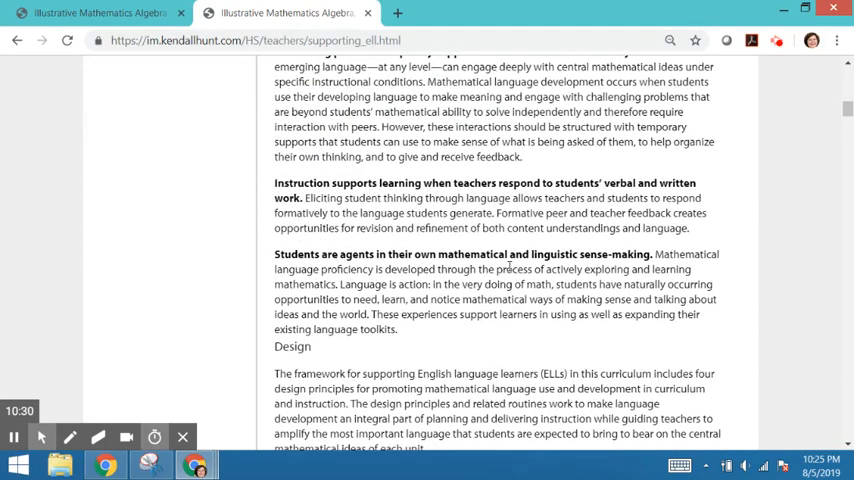
pyautogui.scroll(3)
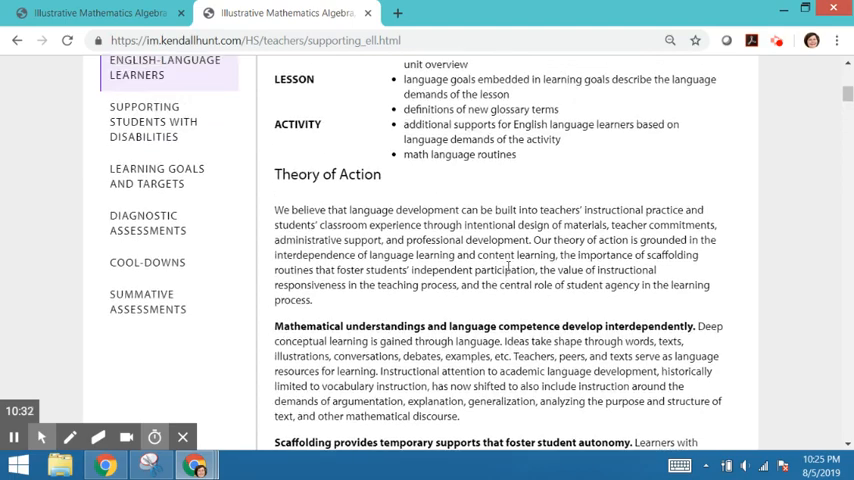
pyautogui.scroll(3)
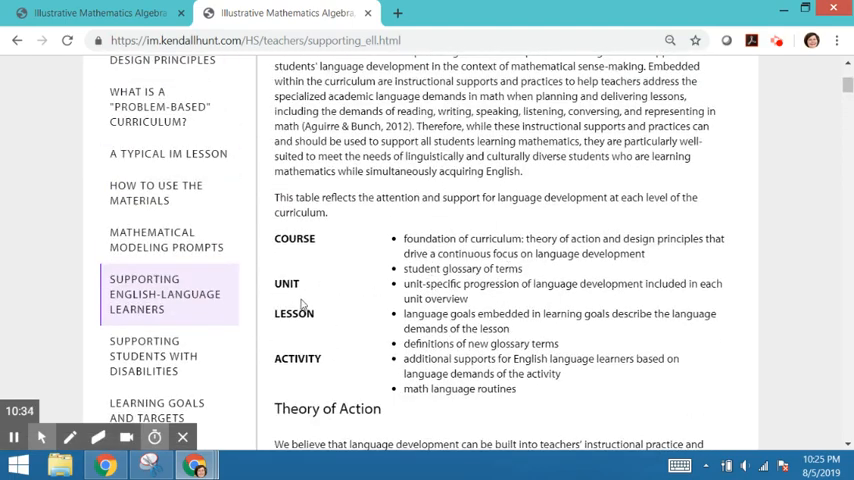
pyautogui.scroll(3)
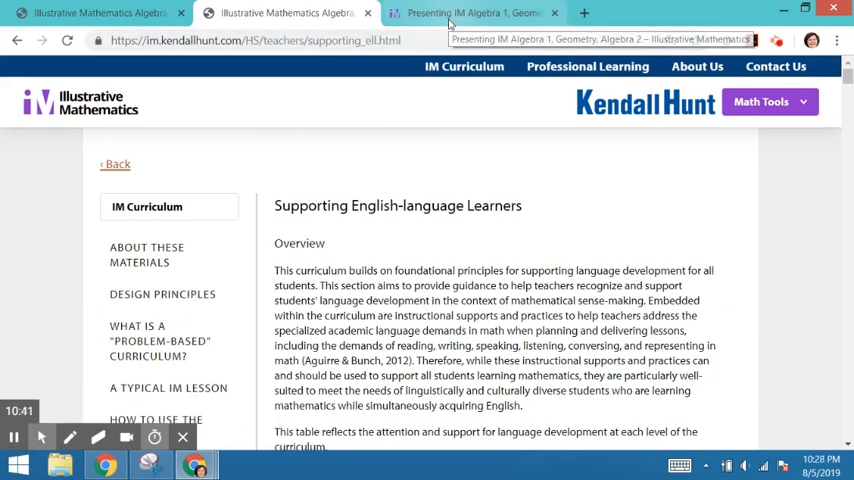
# Switch to the blog post tab and scroll to the Overarching Design chart.
pyautogui.click(470, 13)
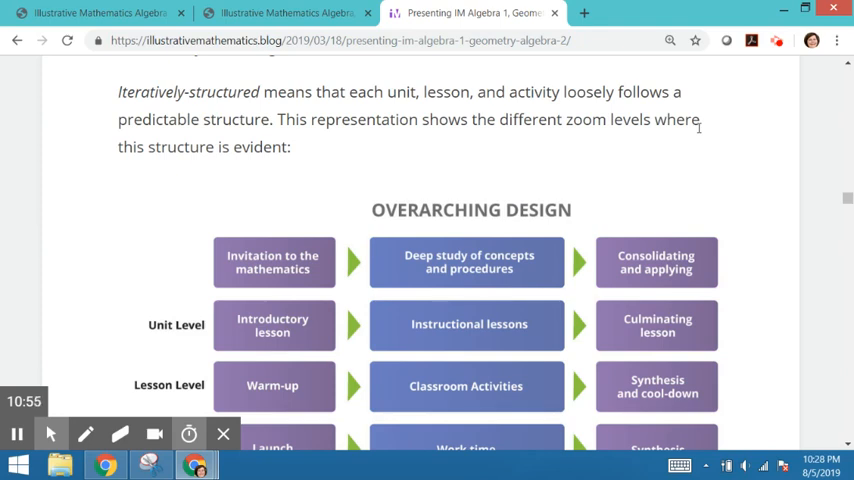
pyautogui.moveTo(689, 147)
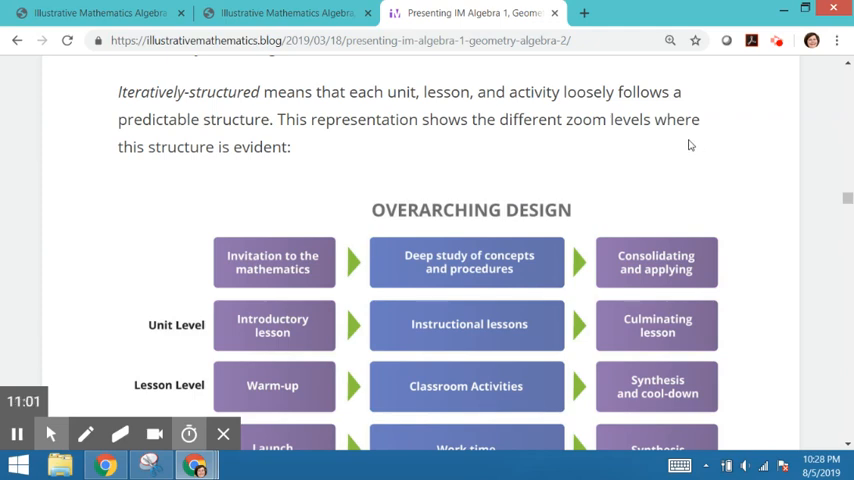
pyautogui.moveTo(390, 186)
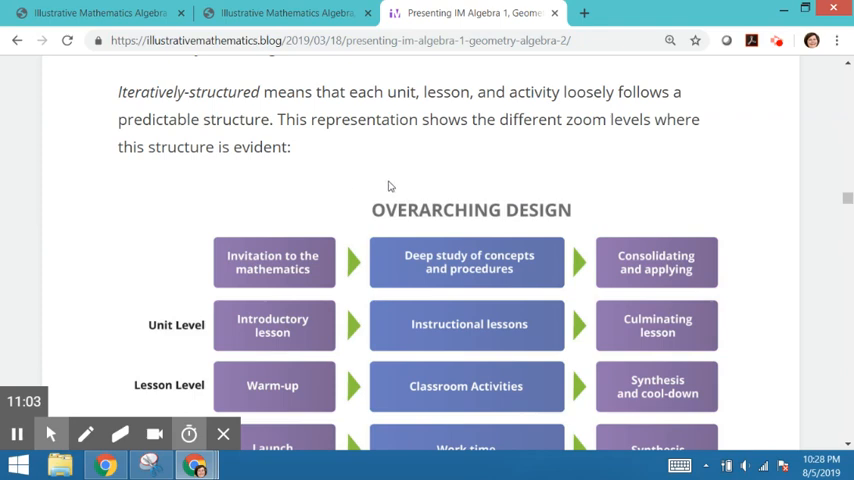
pyautogui.moveTo(299, 211)
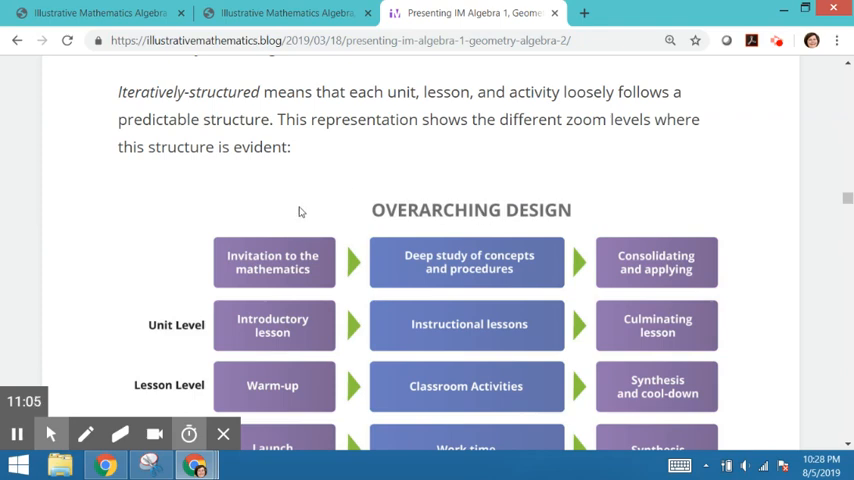
pyautogui.moveTo(175, 252)
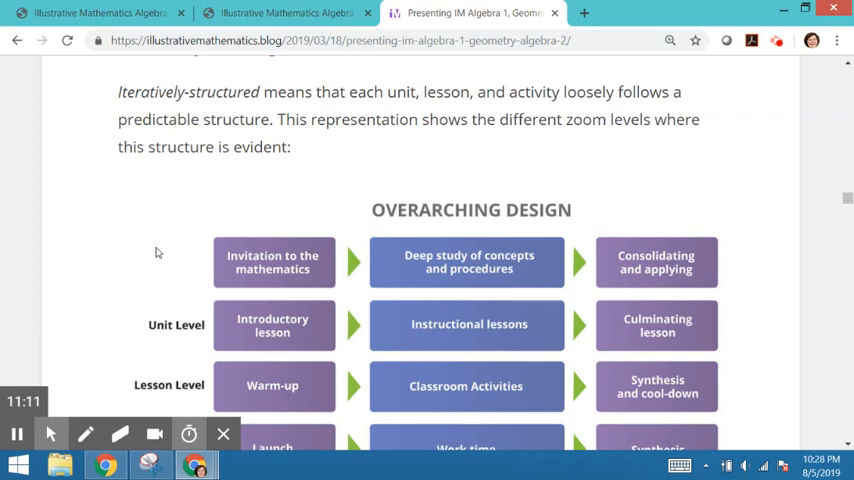
pyautogui.scroll(-3)
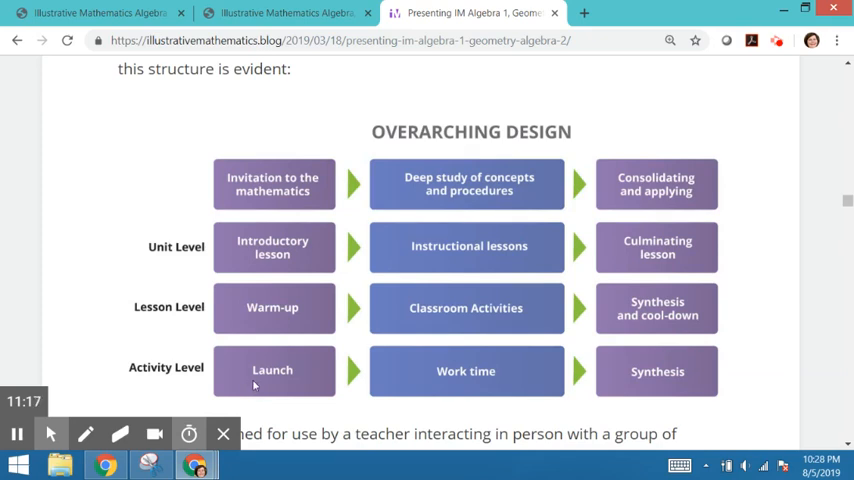
pyautogui.moveTo(238, 318)
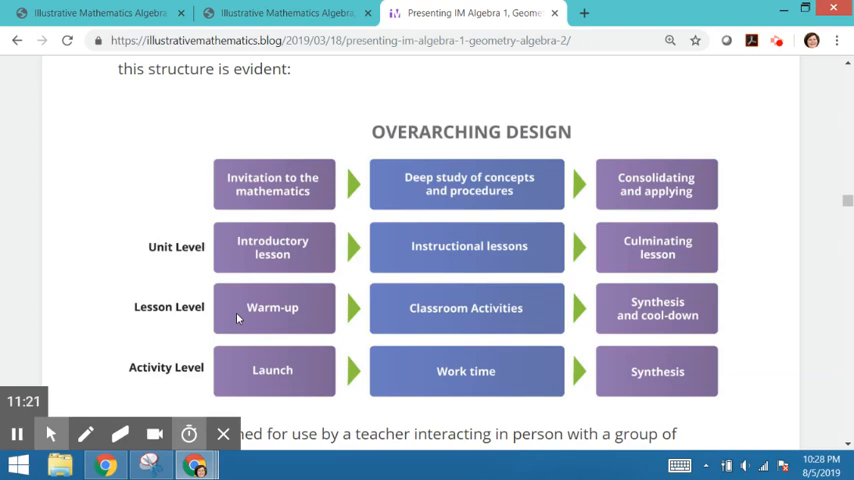
pyautogui.moveTo(263, 221)
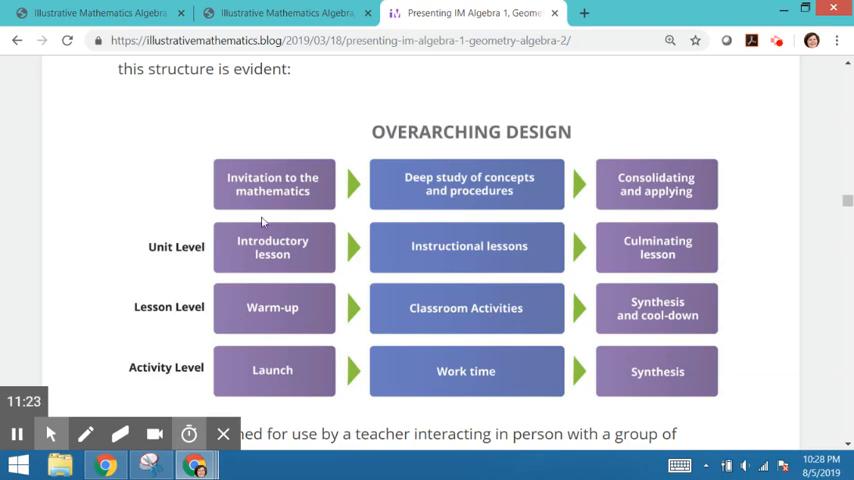
pyautogui.moveTo(198, 206)
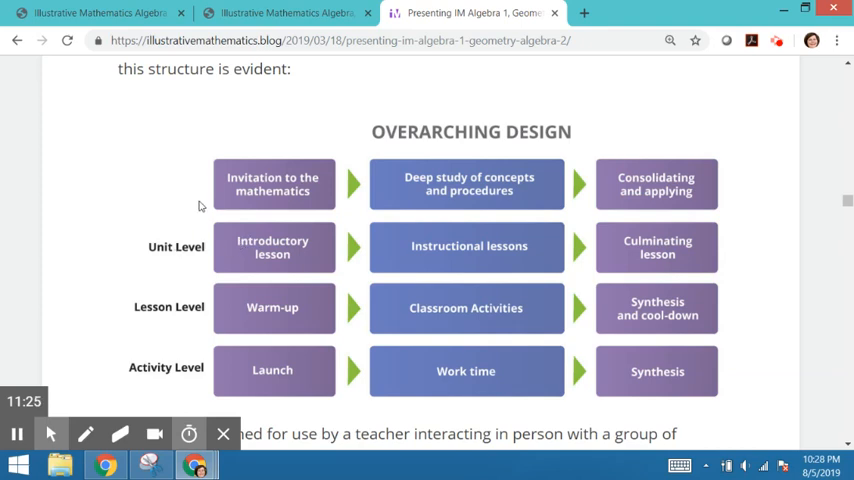
pyautogui.moveTo(183, 219)
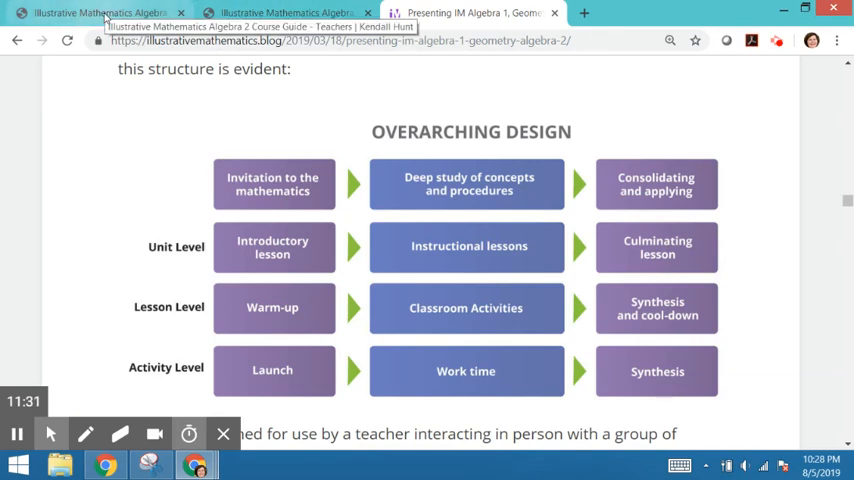
# From the first tab, choose Algebra & Geometry to reach the high school curriculum homepage.
pyautogui.click(100, 12)
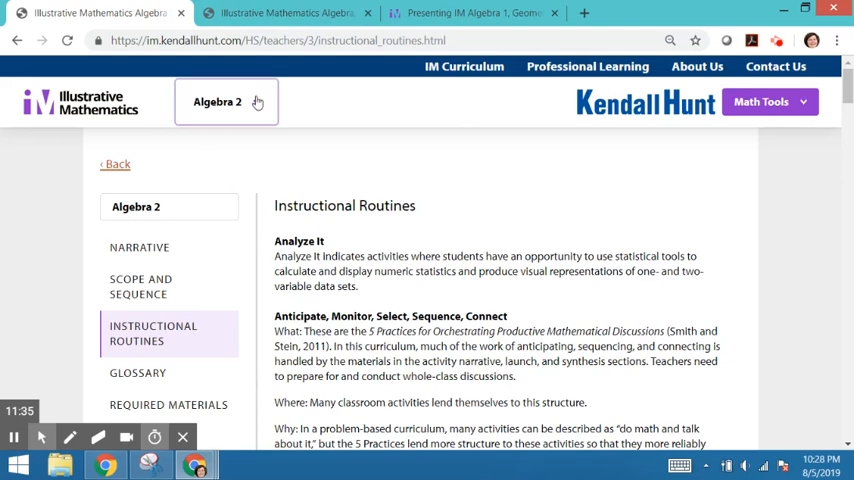
pyautogui.click(217, 101)
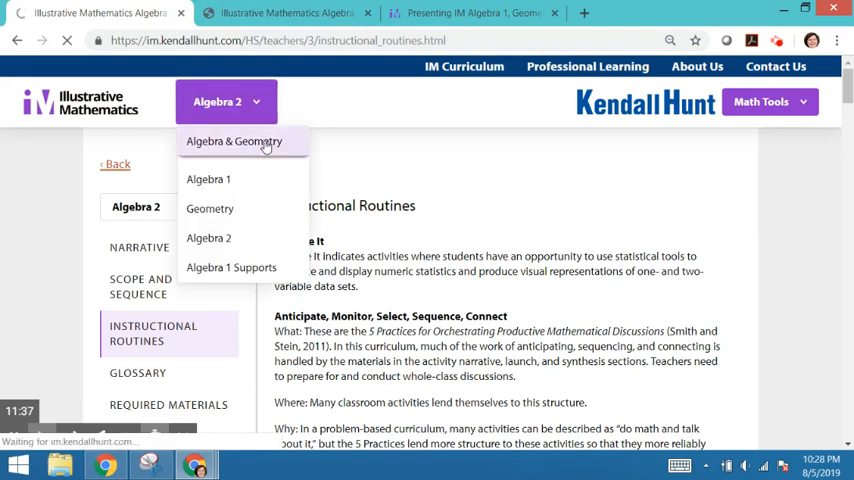
pyautogui.click(234, 141)
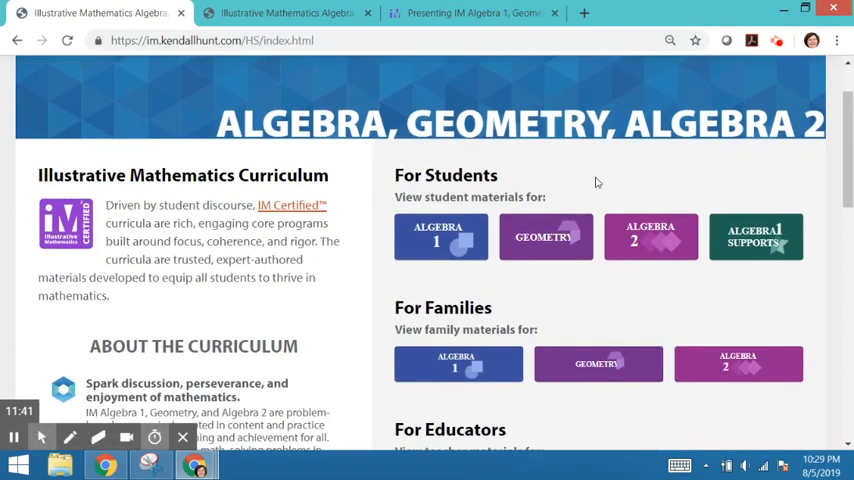
pyautogui.scroll(-3)
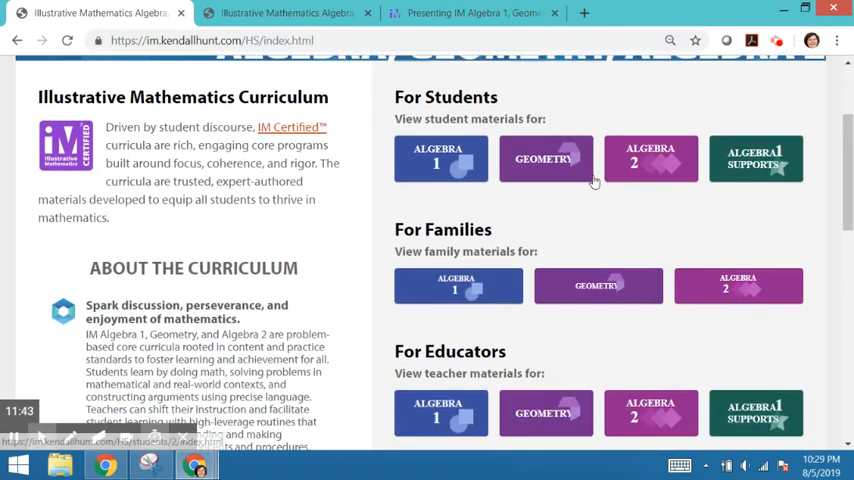